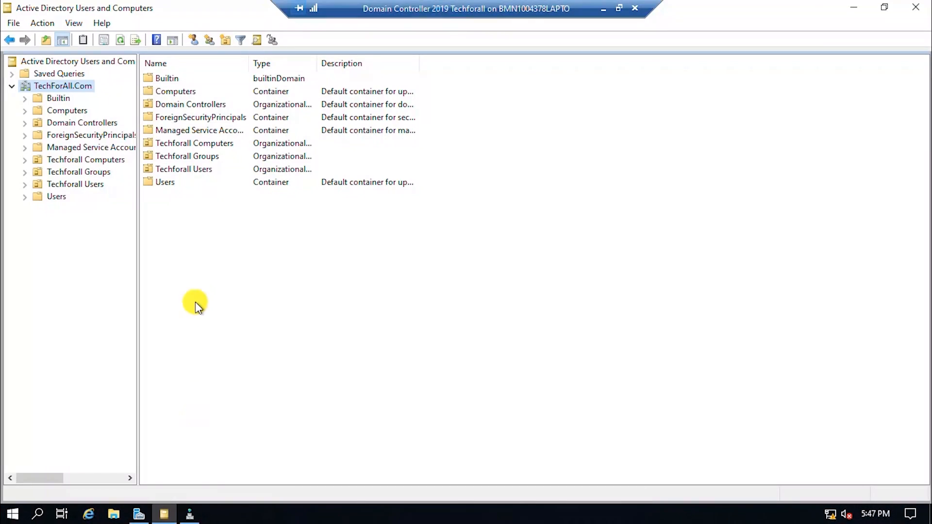
mouse_move(66, 110)
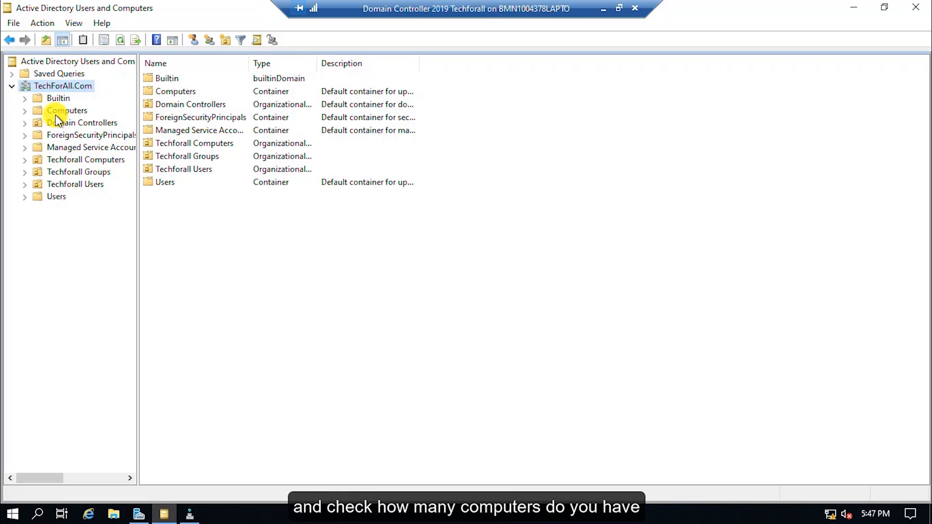
List the domain computers, select WINDOWS-8, then show the IT Department user accounts.
left_click(67, 111)
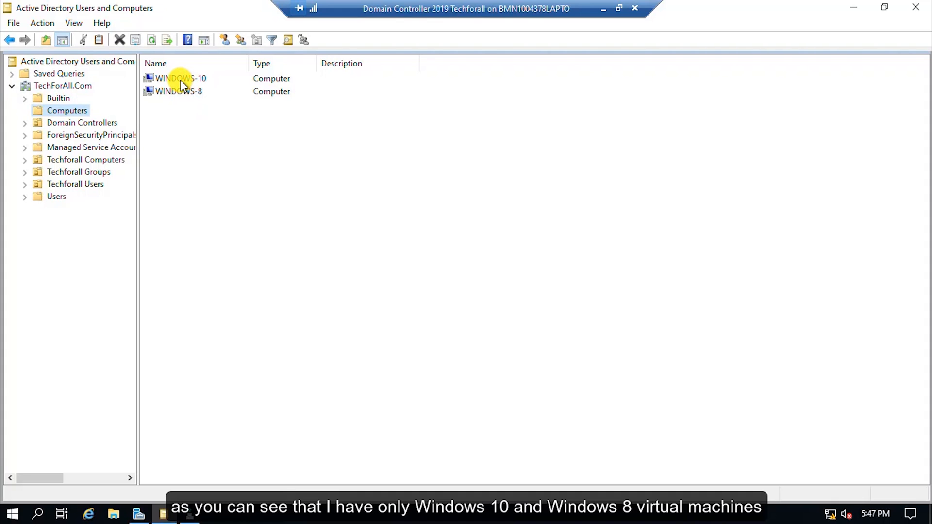
left_click(178, 91)
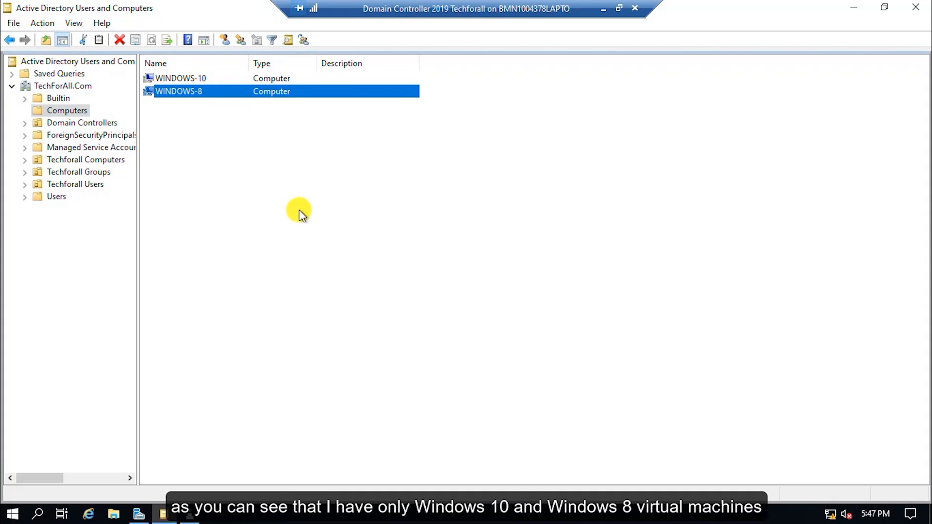
mouse_move(223, 95)
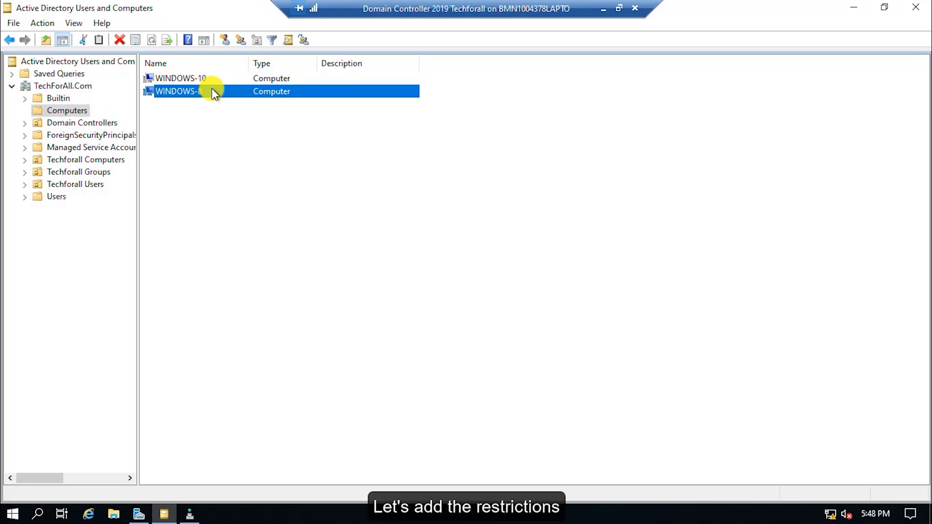
left_click(76, 184)
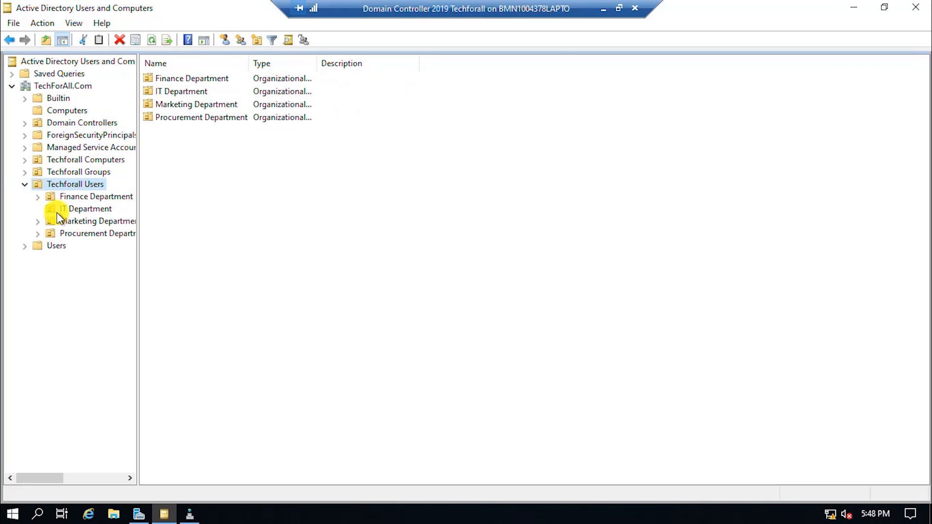
left_click(86, 209)
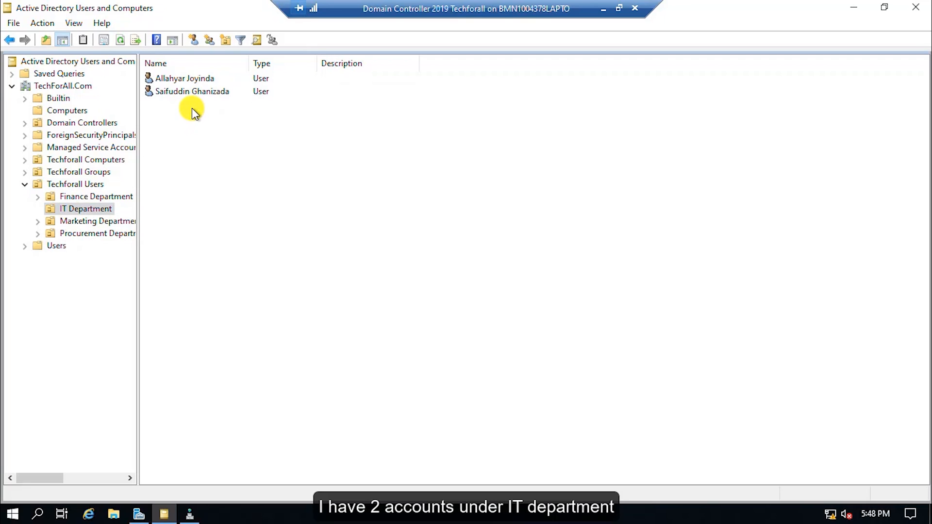
left_click(184, 78)
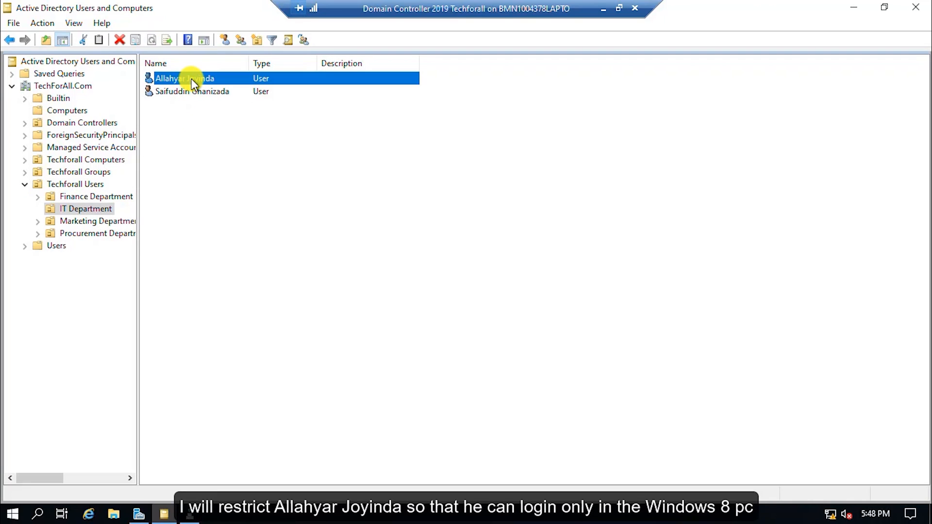
mouse_move(80, 113)
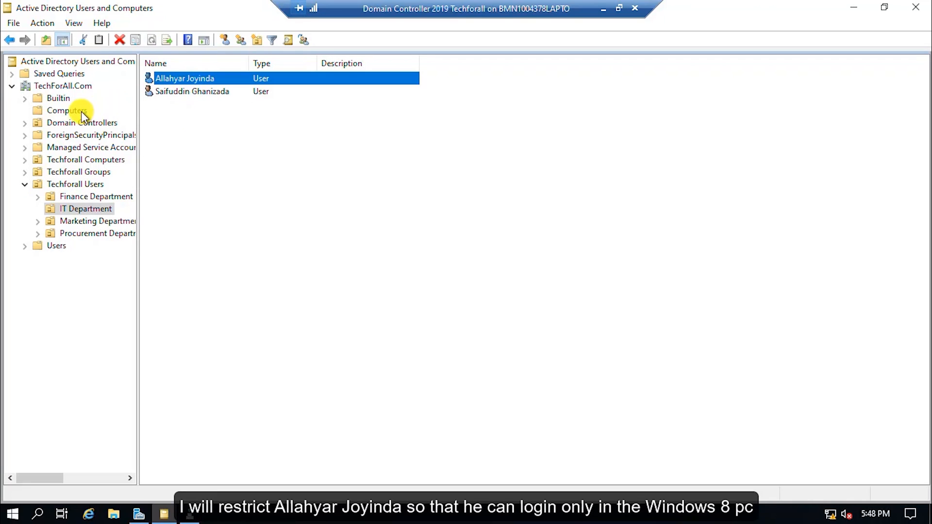
left_click(66, 110)
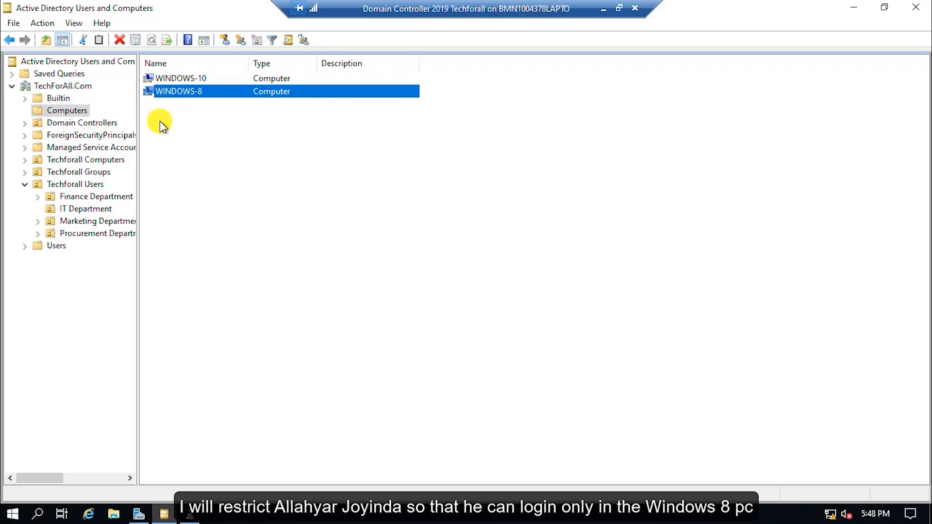
left_click(85, 208)
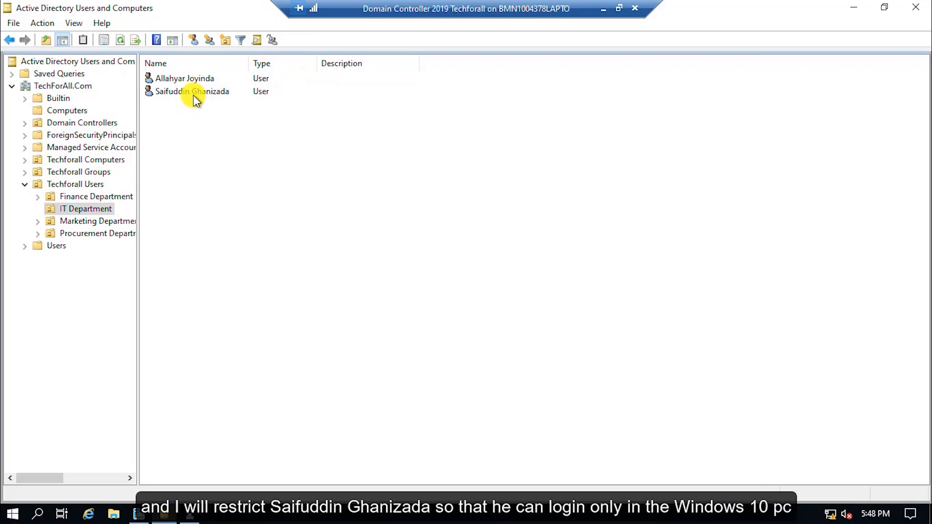
left_click(193, 91)
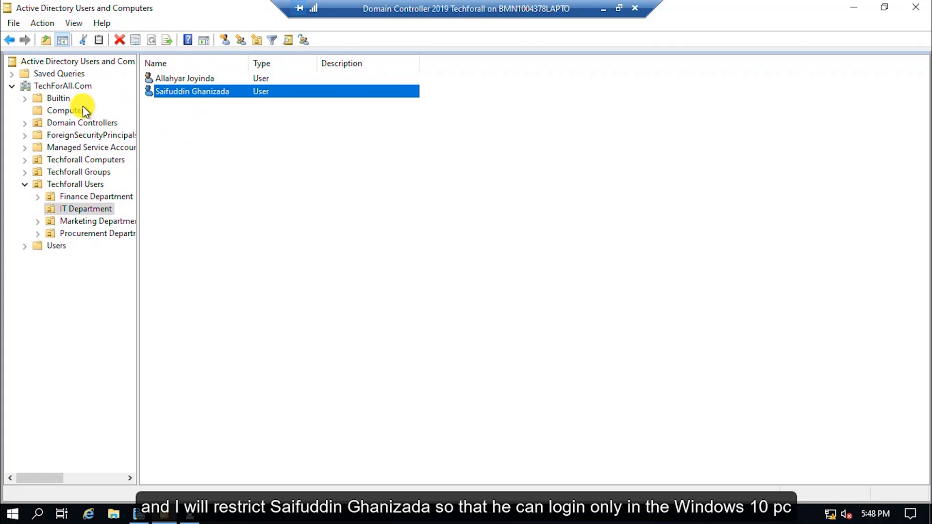
left_click(66, 110)
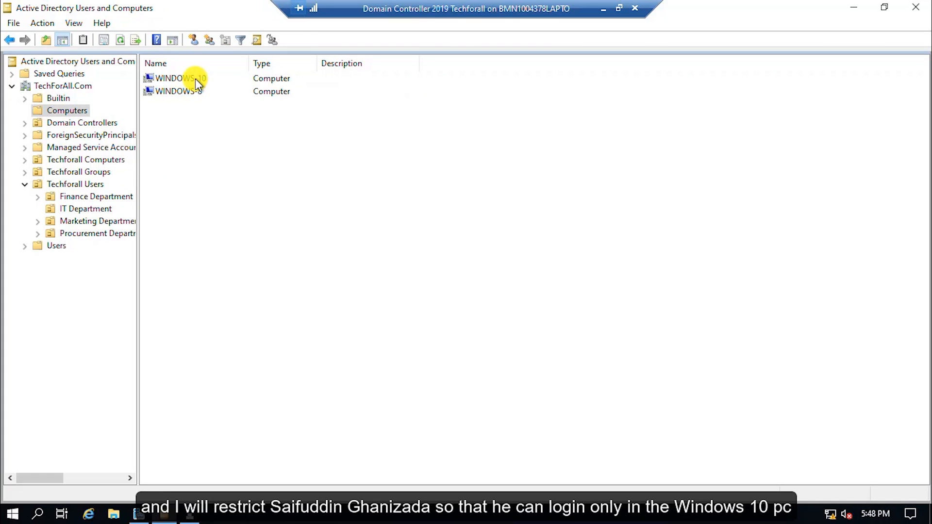
left_click(180, 78)
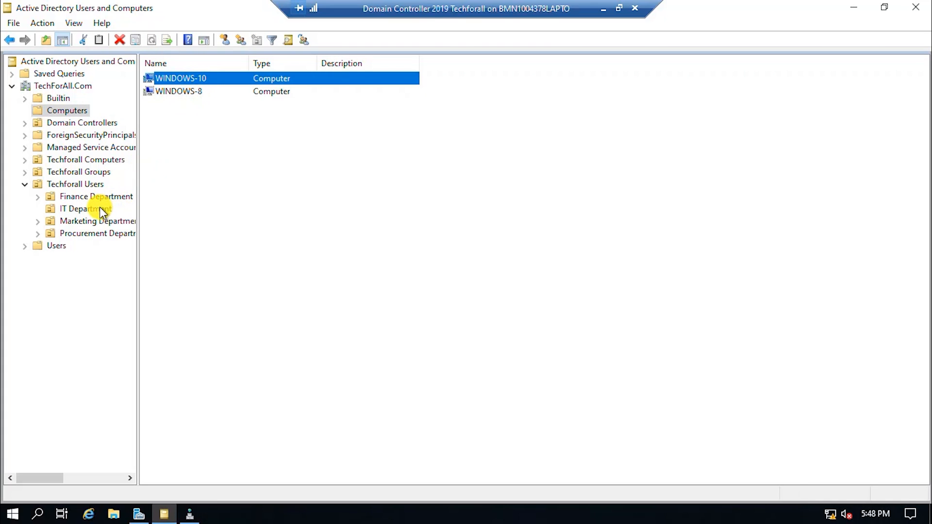
left_click(85, 209)
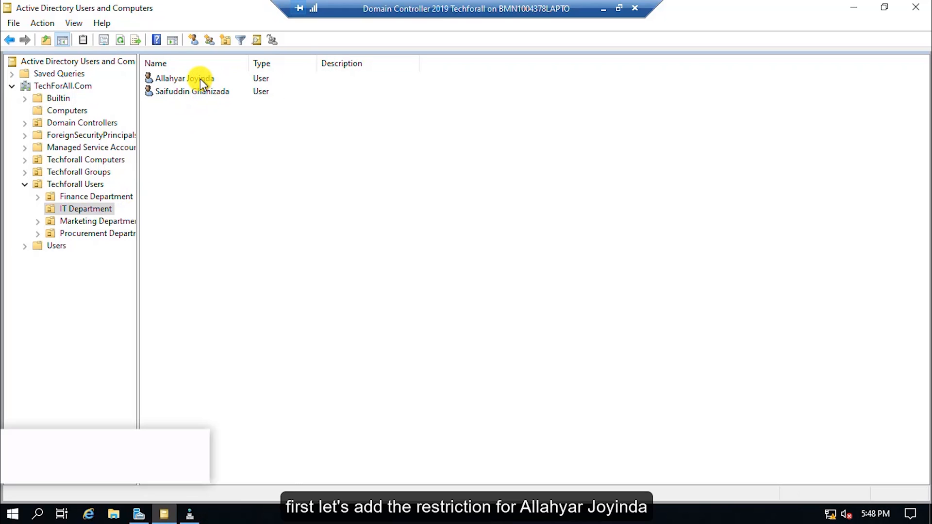
left_click(185, 78)
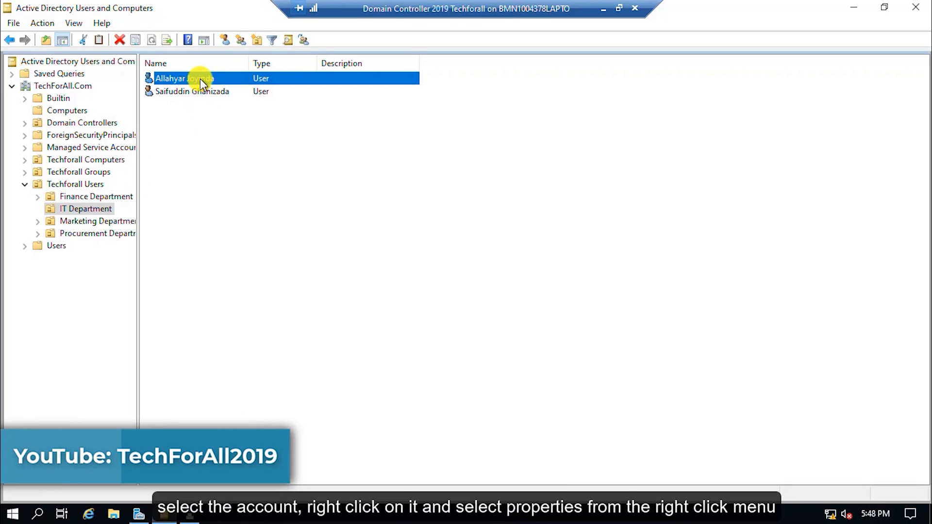
right_click(184, 77)
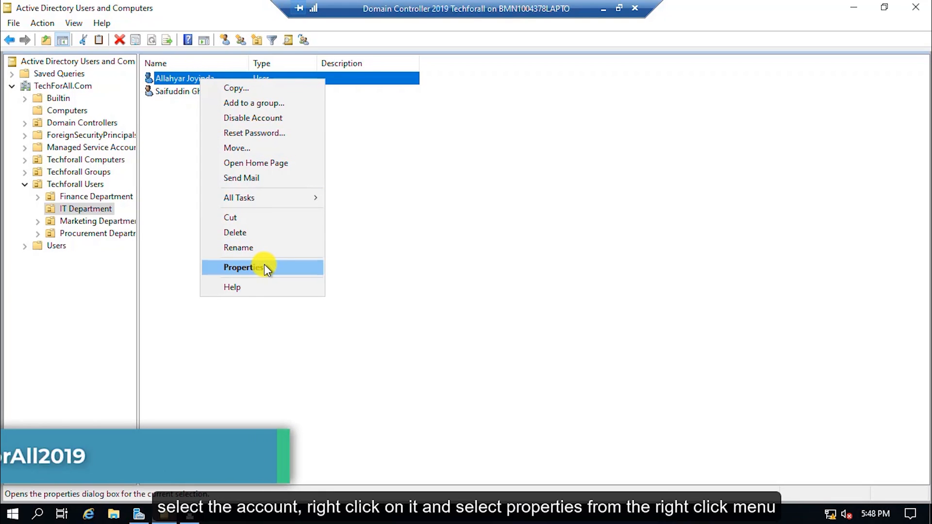
left_click(243, 267)
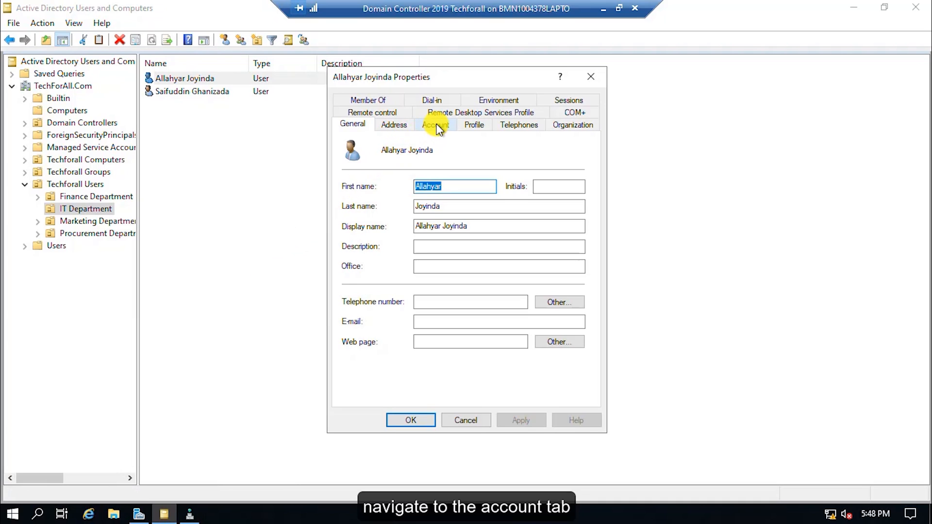
left_click(435, 124)
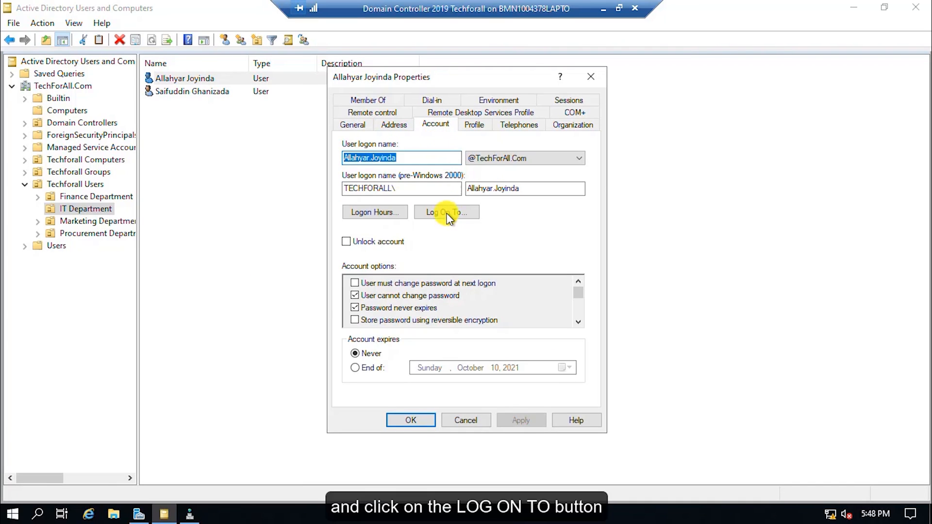
left_click(445, 212)
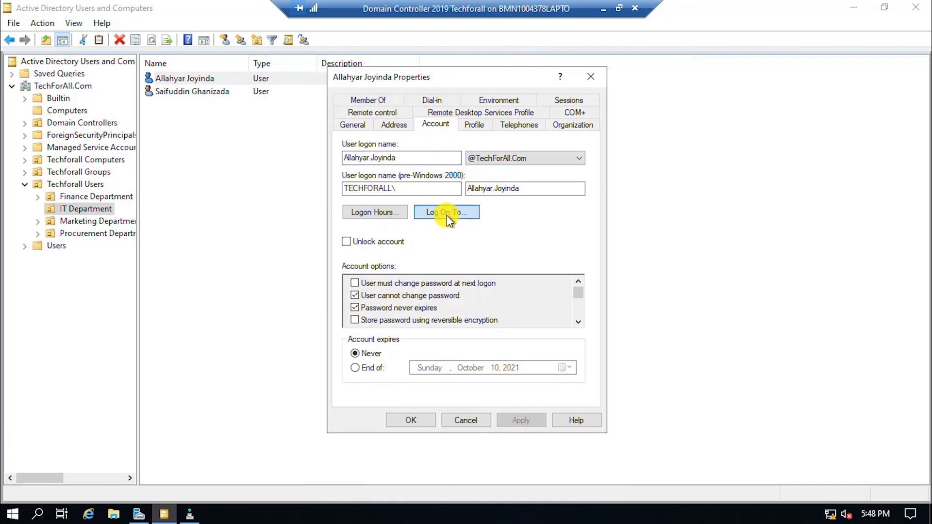
left_click(445, 212)
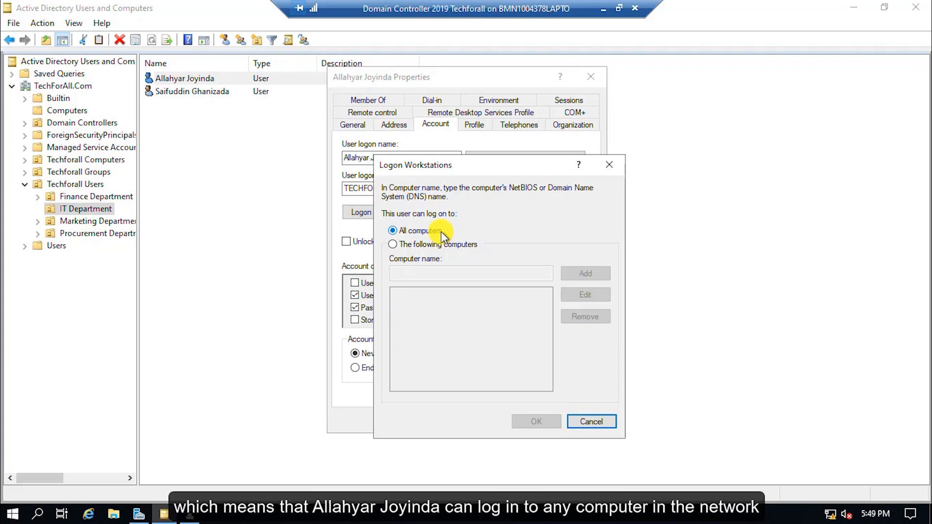
Restrict logon to the listed computer Windows-8, then apply and save.
left_click(393, 244)
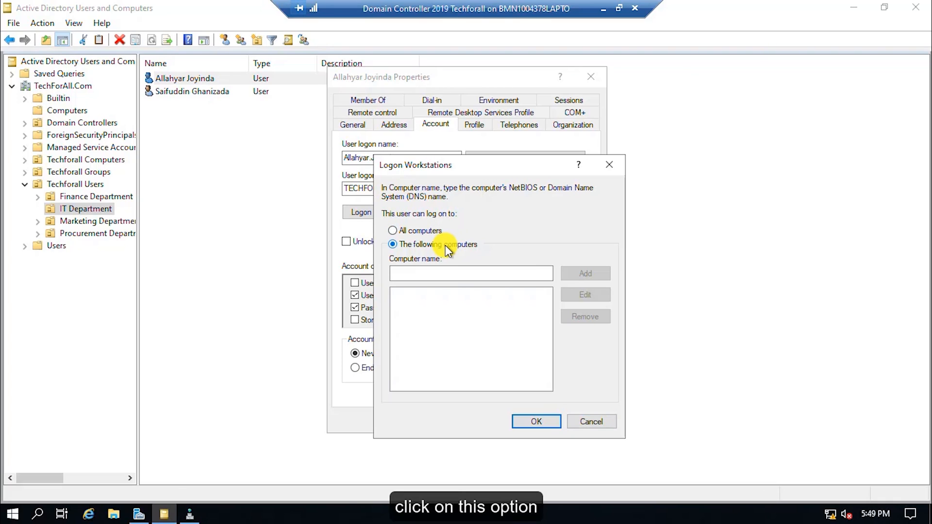
left_click(470, 272)
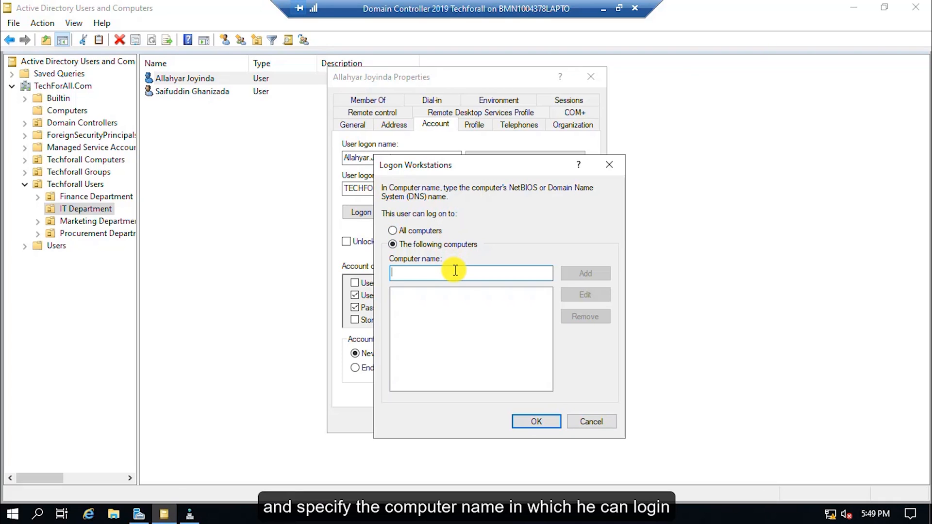
mouse_move(443, 272)
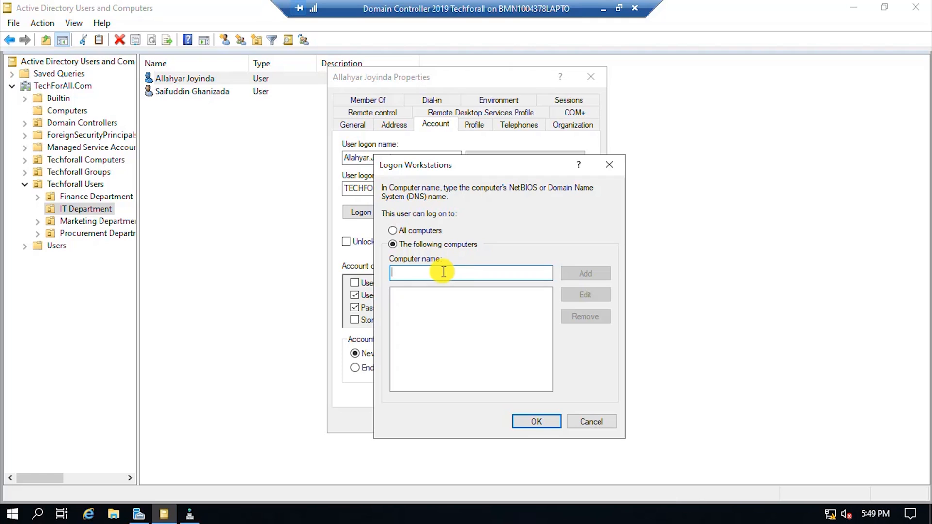
type("Windows")
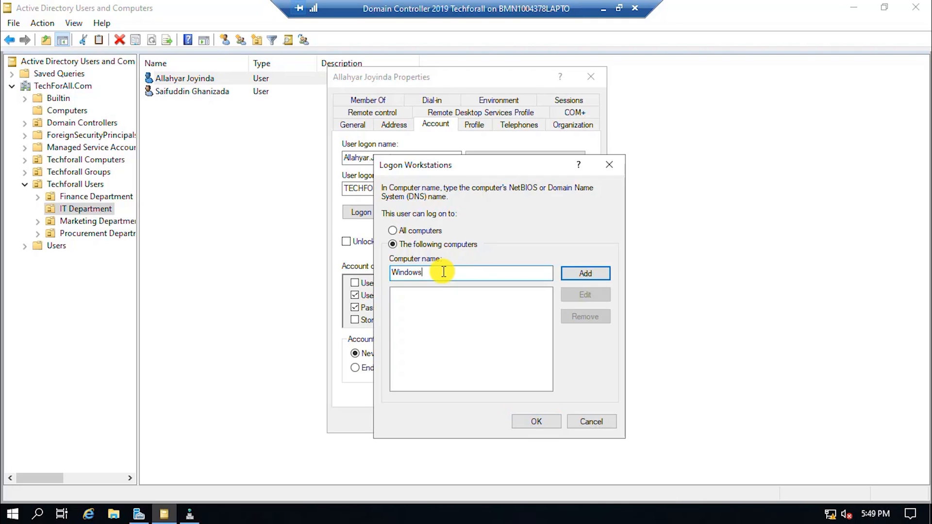
type("-8")
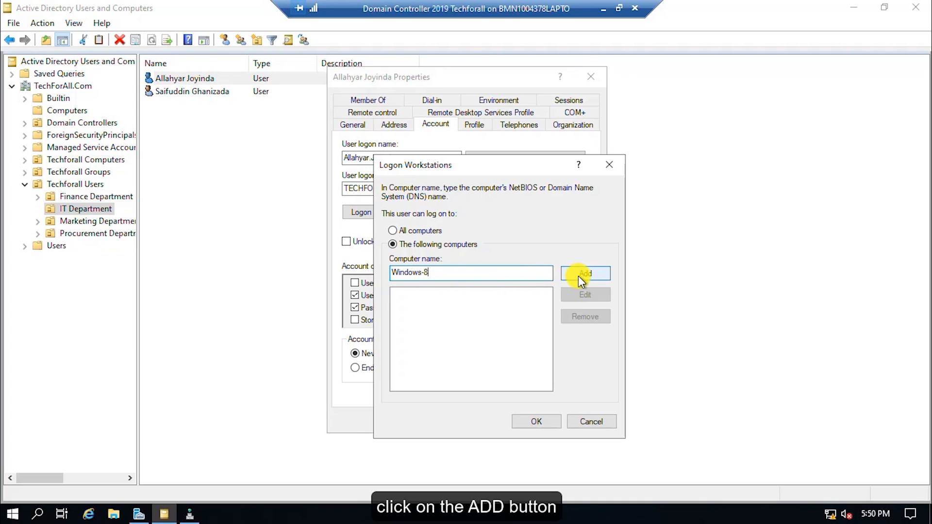
left_click(585, 274)
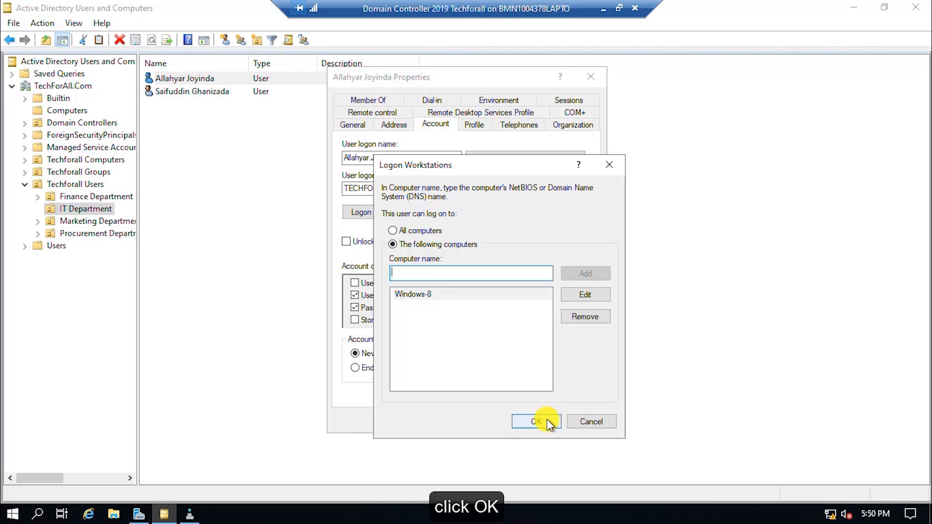
left_click(535, 421)
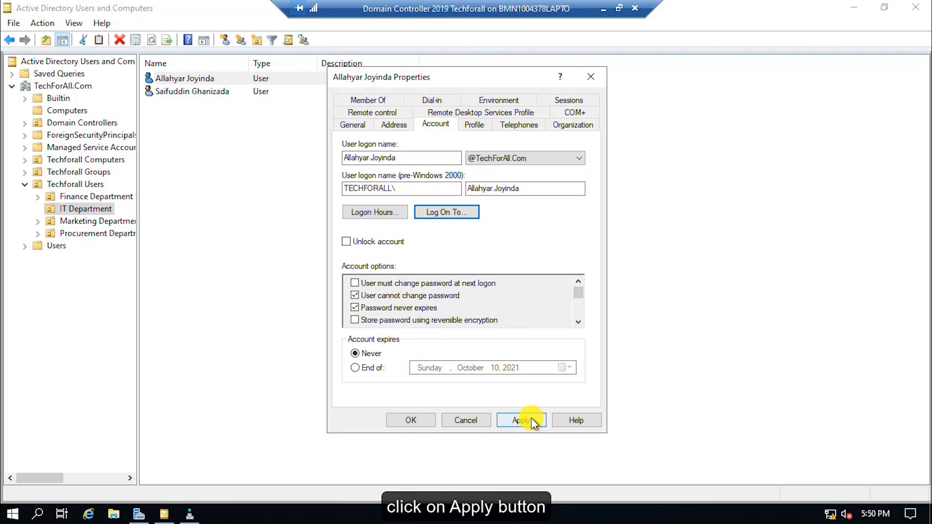
left_click(519, 420)
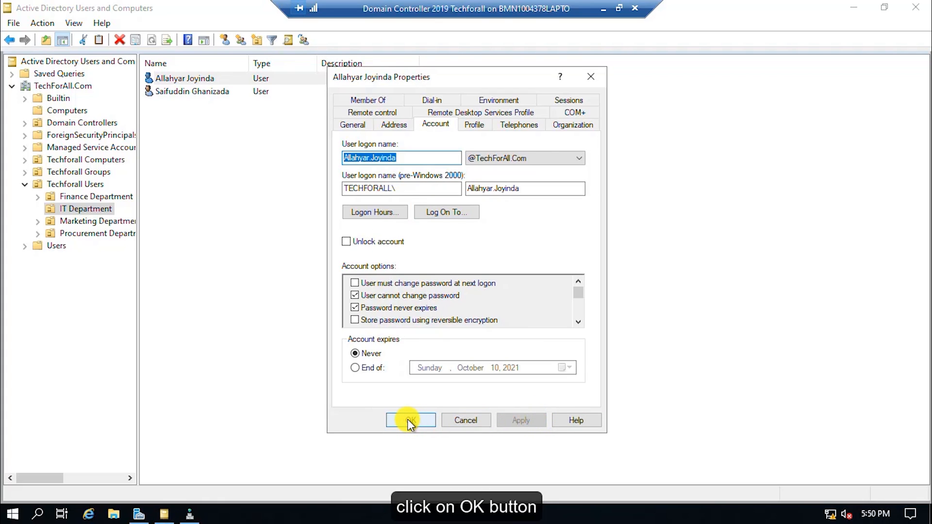
left_click(409, 420)
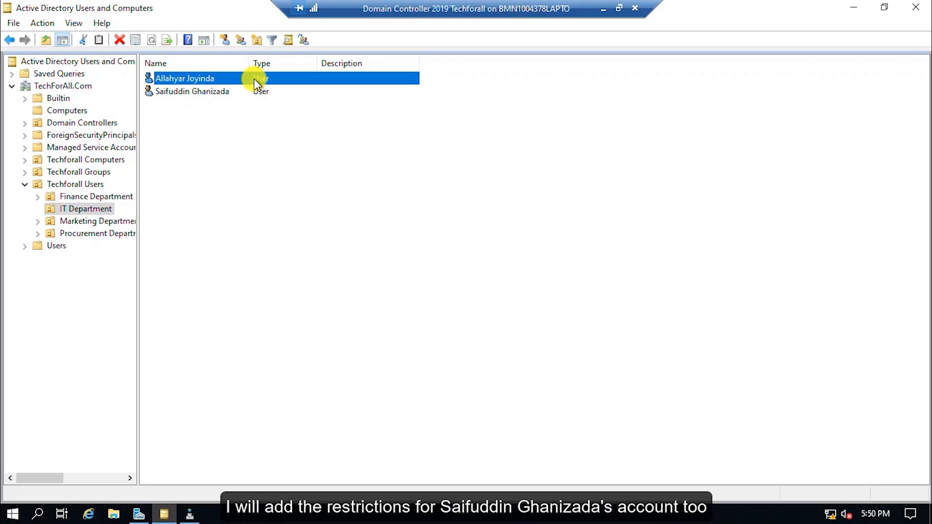
right_click(192, 91)
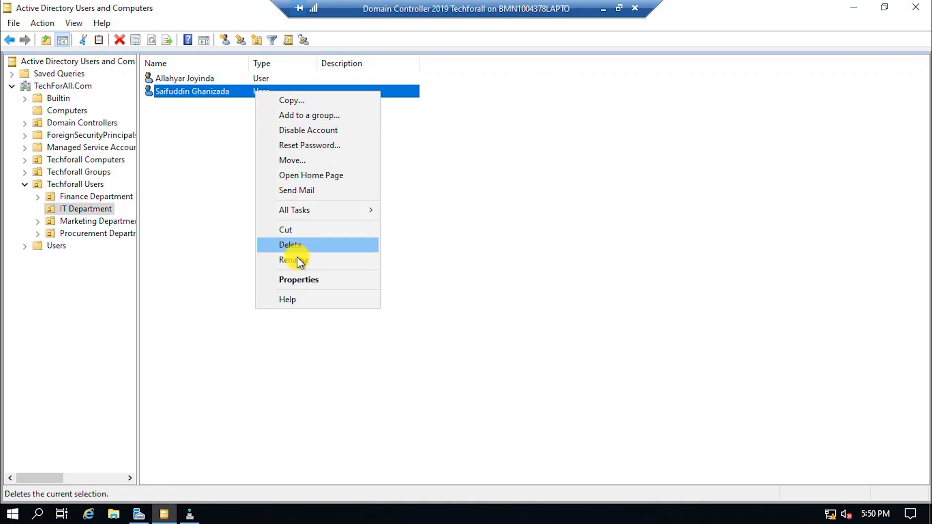
left_click(298, 280)
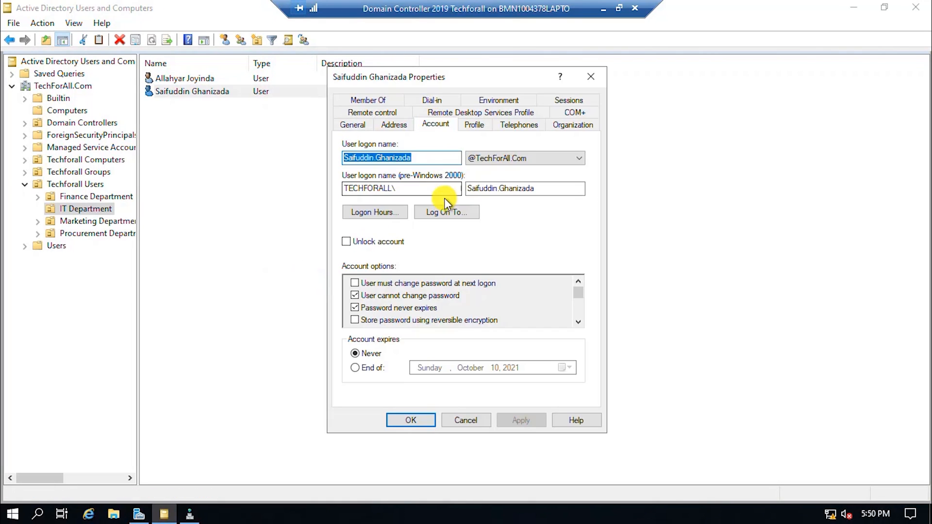
left_click(445, 212)
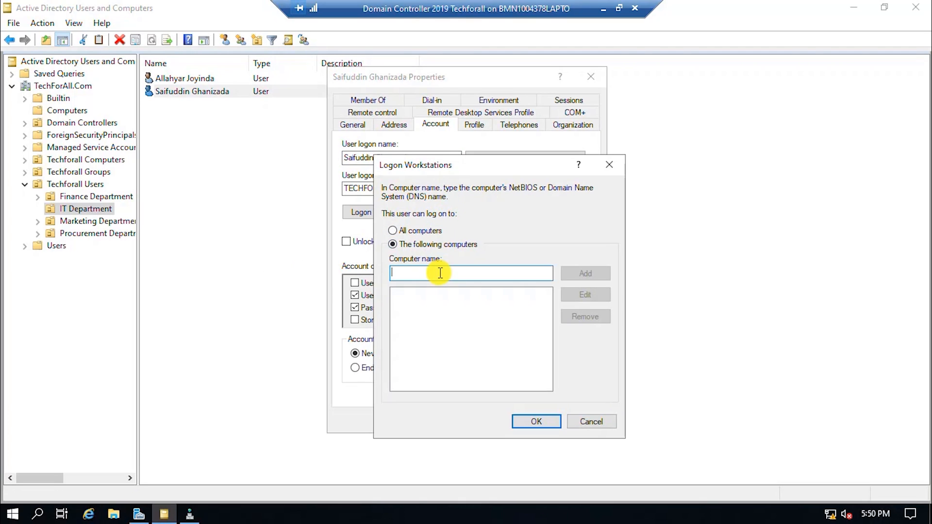
left_click(585, 274)
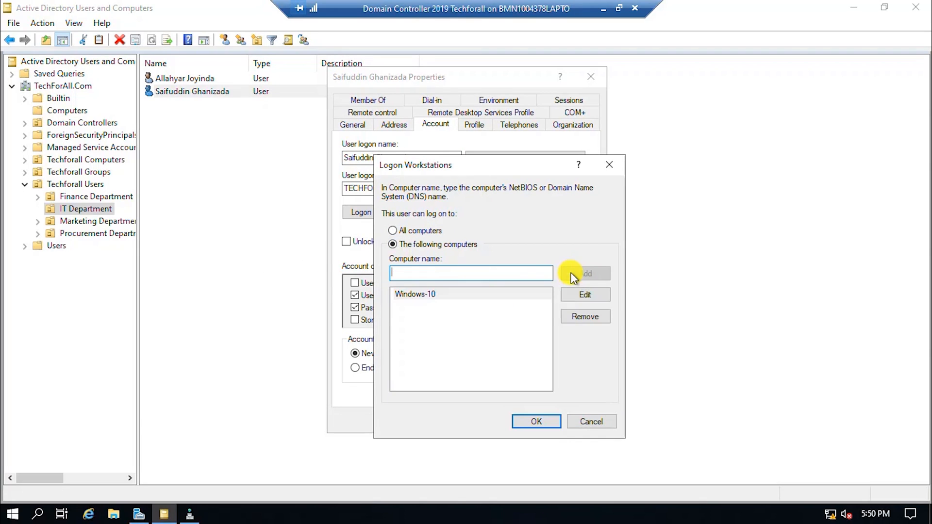
left_click(535, 421)
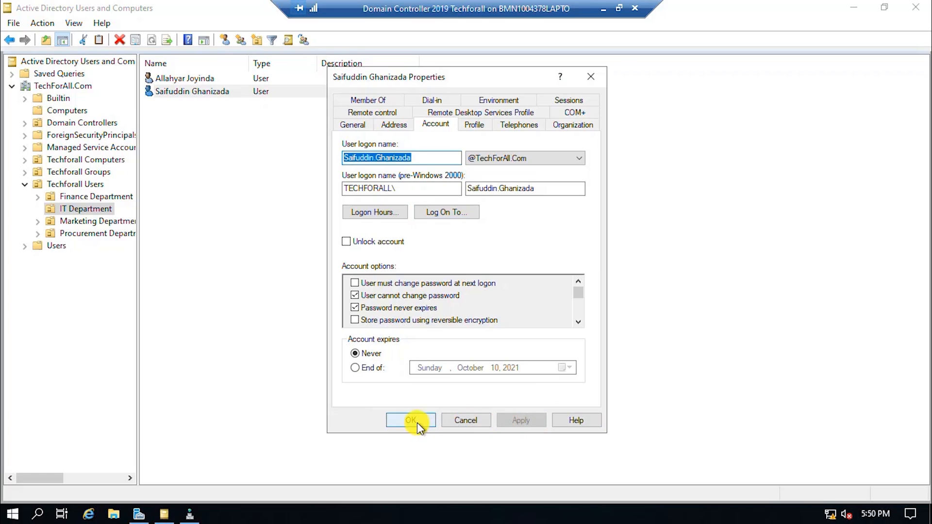
left_click(410, 420)
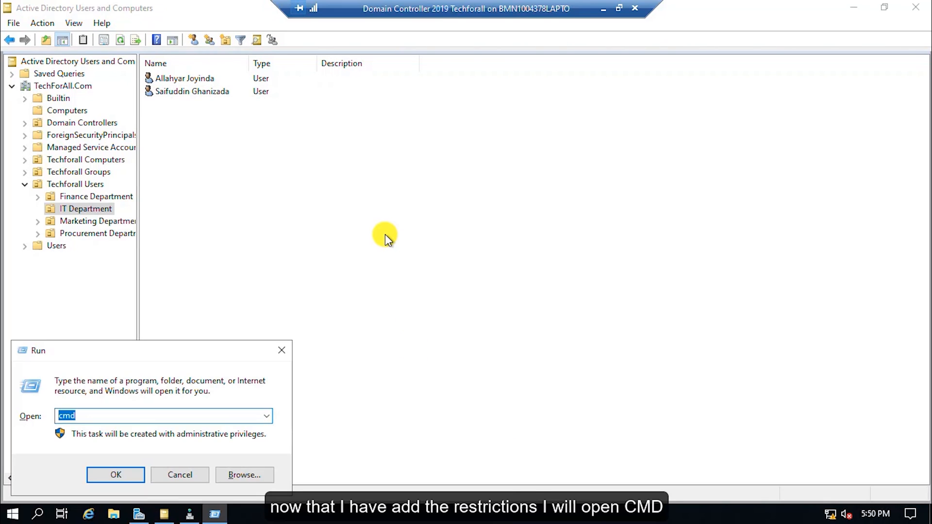
Run gpupdate /force from a Command Prompt on the domain controller.
left_click(115, 474)
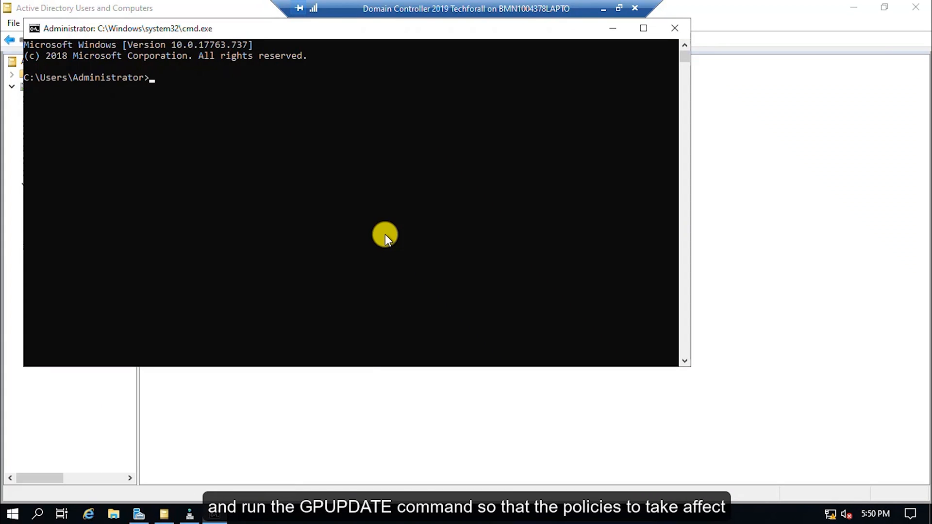
type("gpupdate /force")
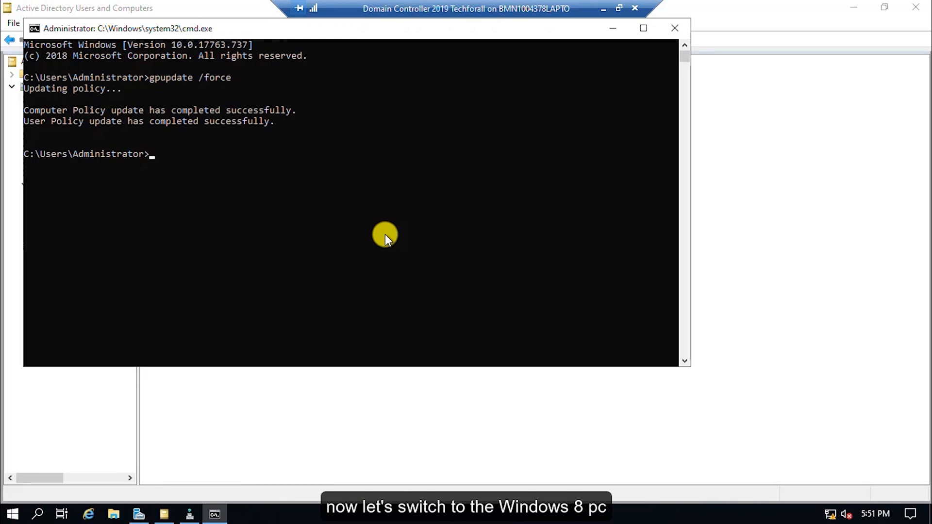
mouse_move(463, 129)
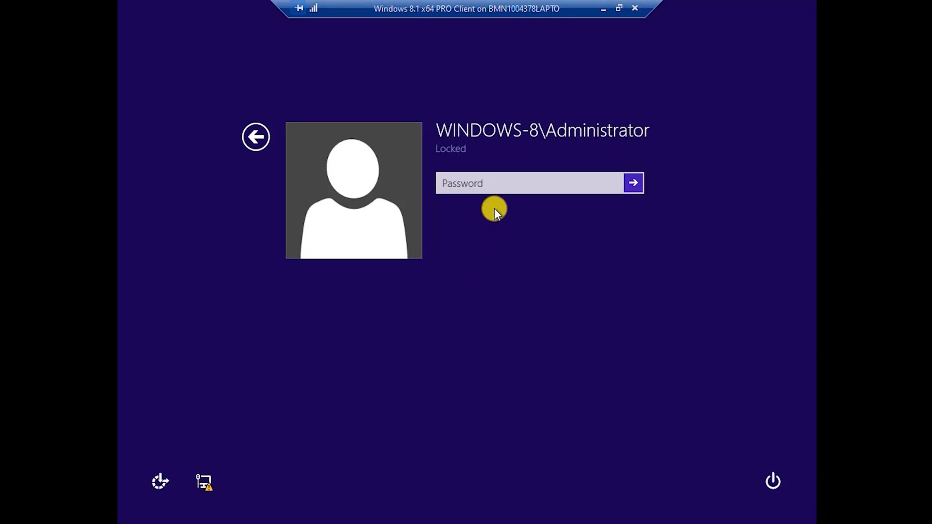
Unlock the Windows-8 PC as Administrator, run gpupdate /force, then close the prompt.
left_click(529, 183)
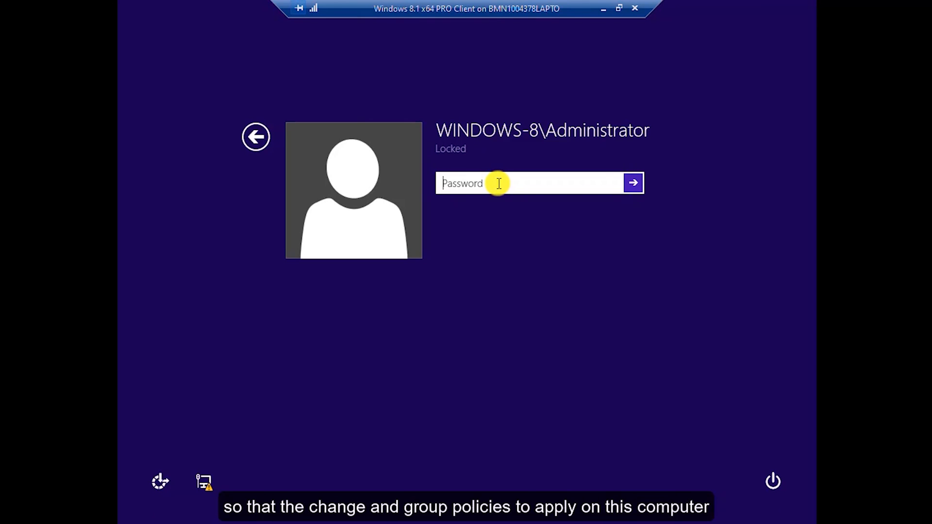
type("•")
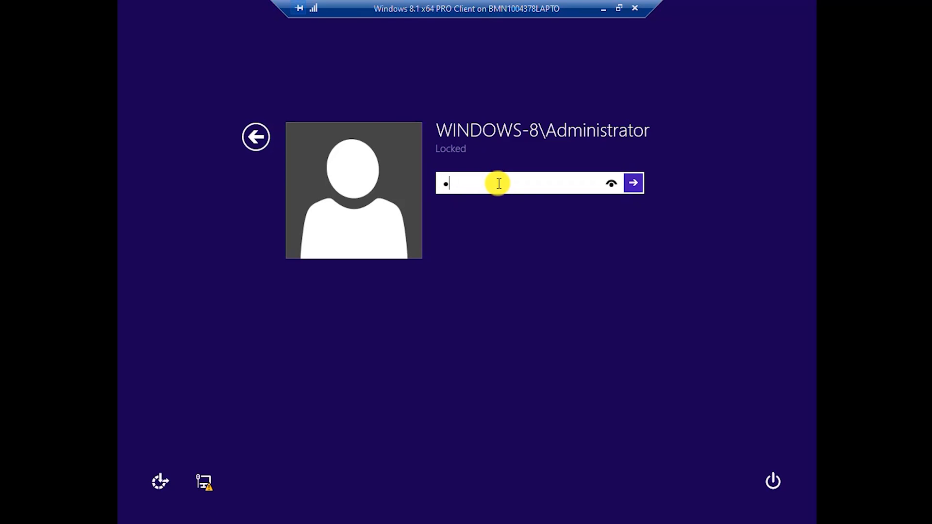
left_click(632, 183)
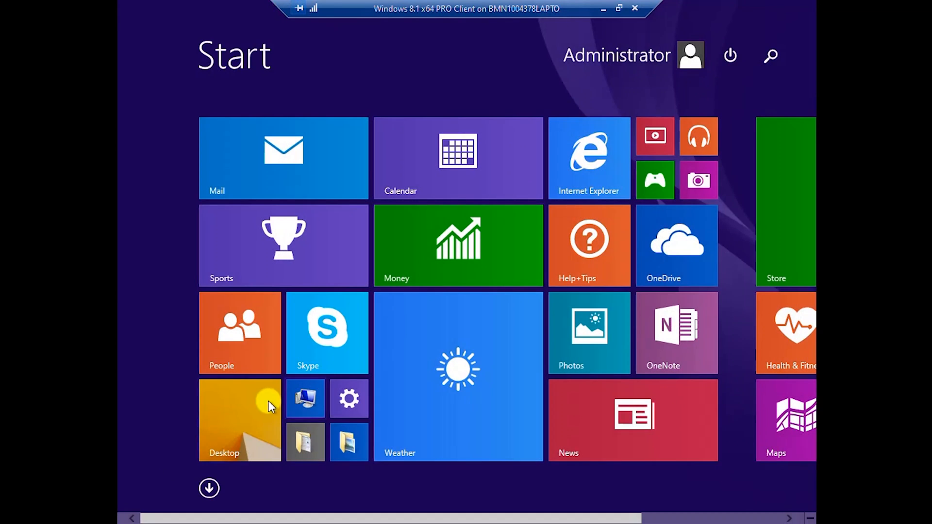
left_click(239, 419)
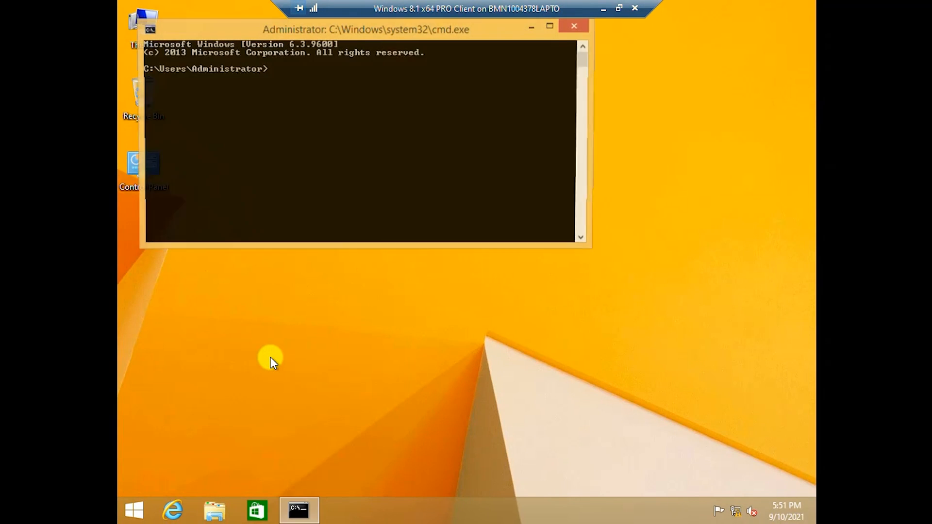
type("gpupdate /force")
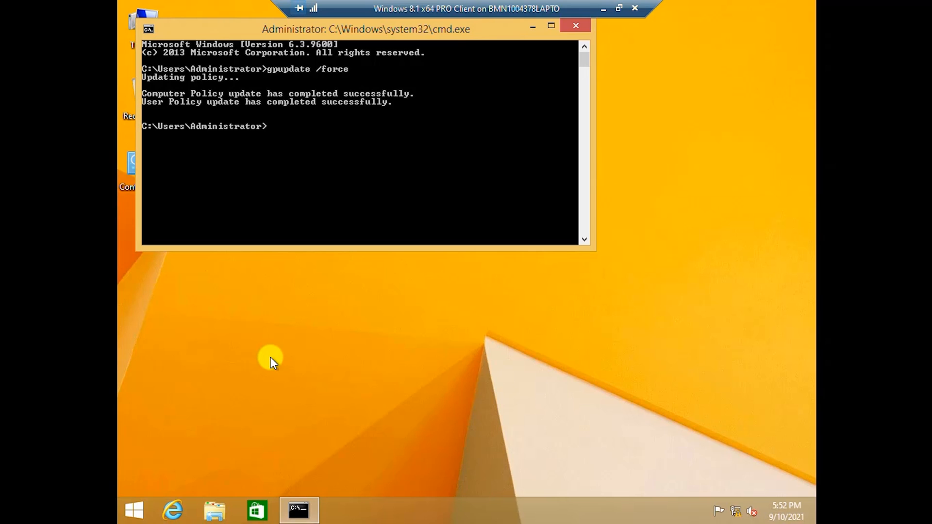
mouse_move(520, 51)
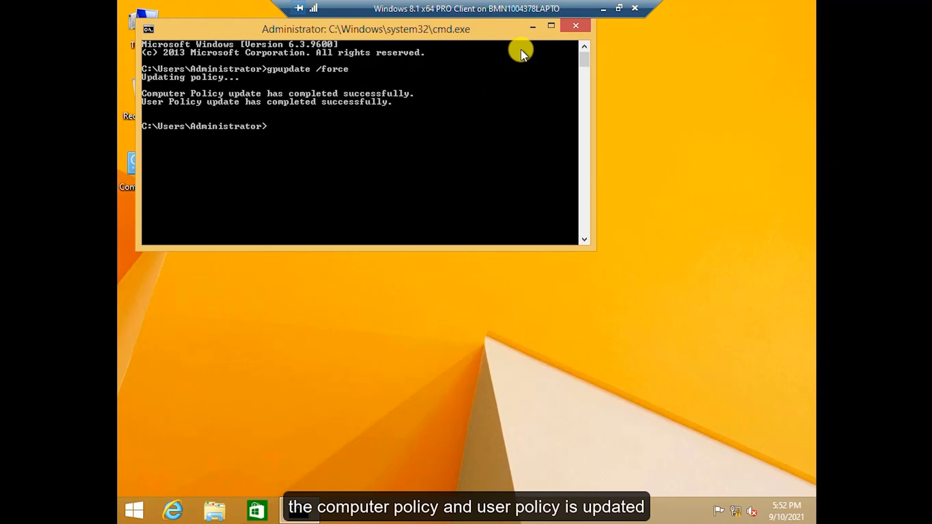
left_click(574, 26)
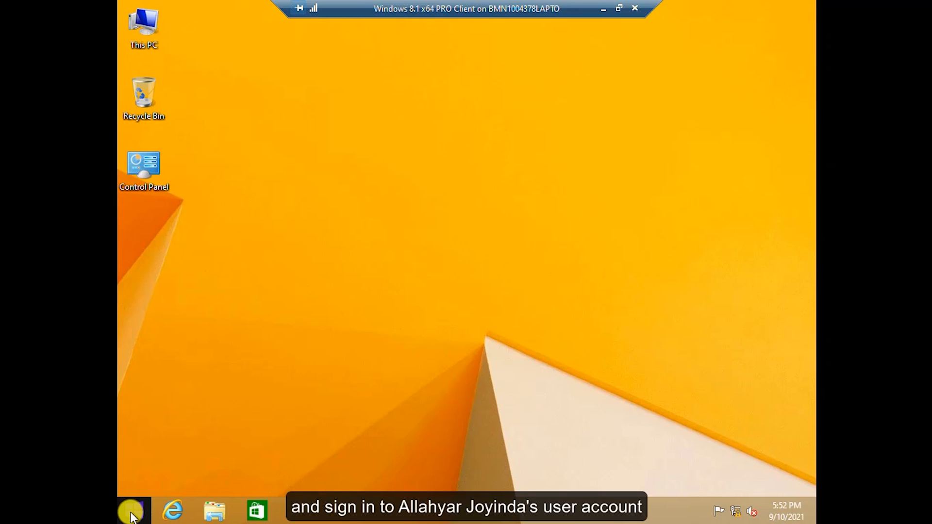
Sign out of Administrator, sign in as allahyar.jo, and dismiss the temporary profile notice.
right_click(136, 511)
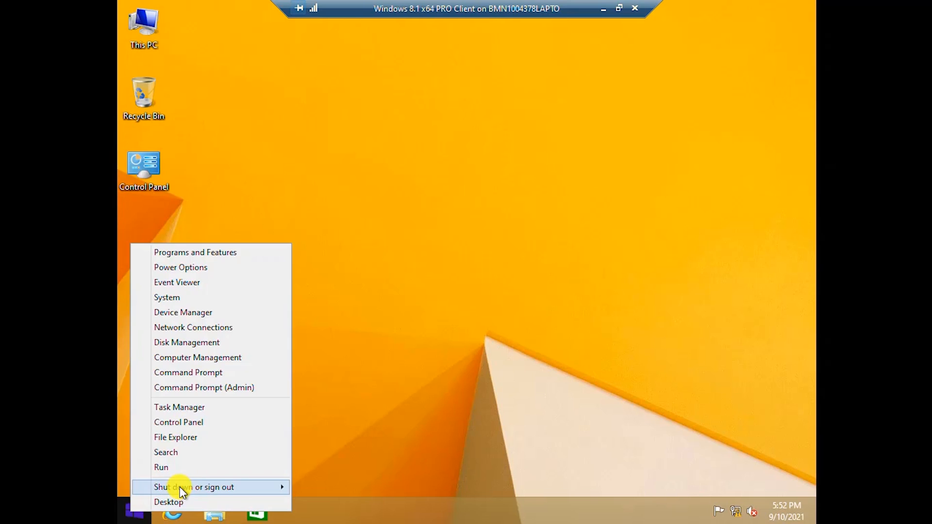
left_click(193, 487)
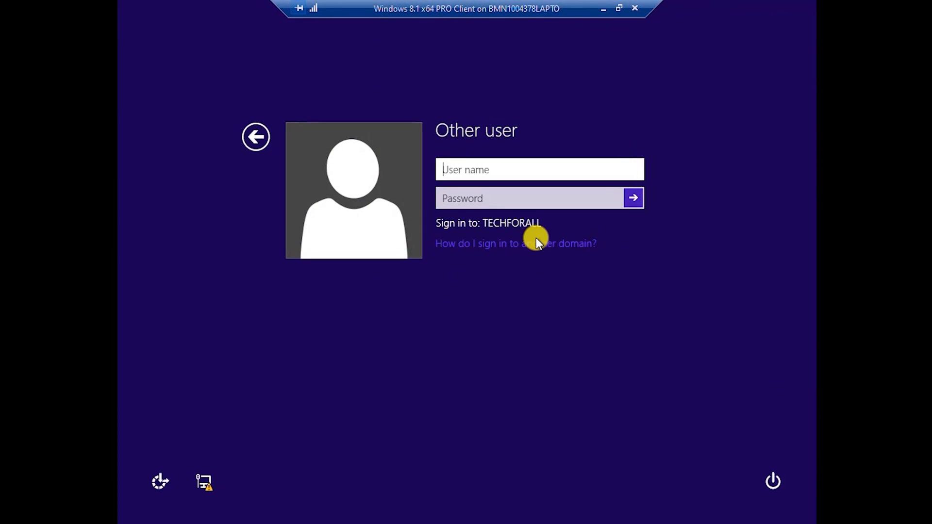
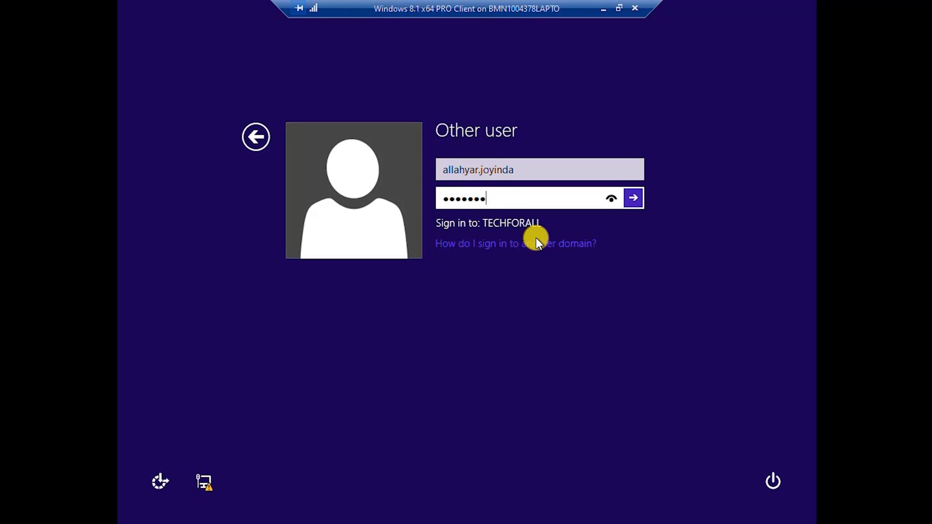
left_click(633, 197)
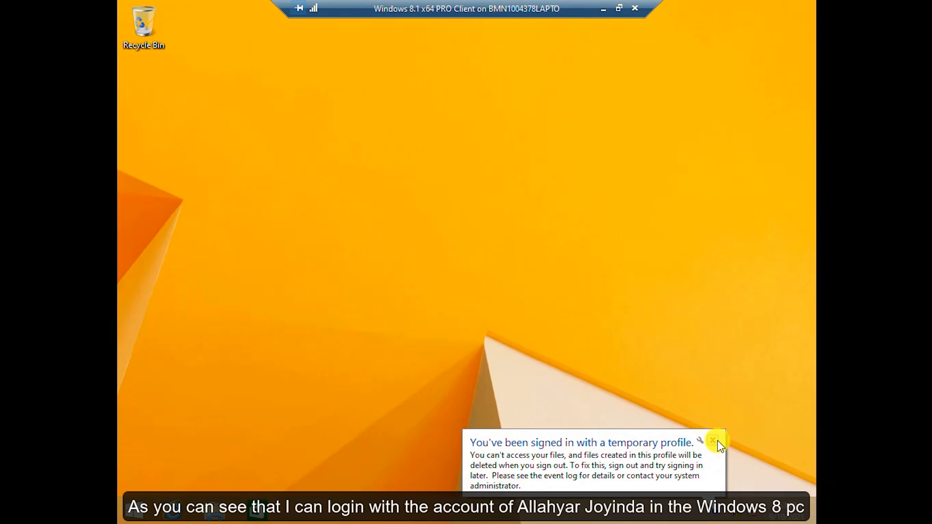
left_click(712, 440)
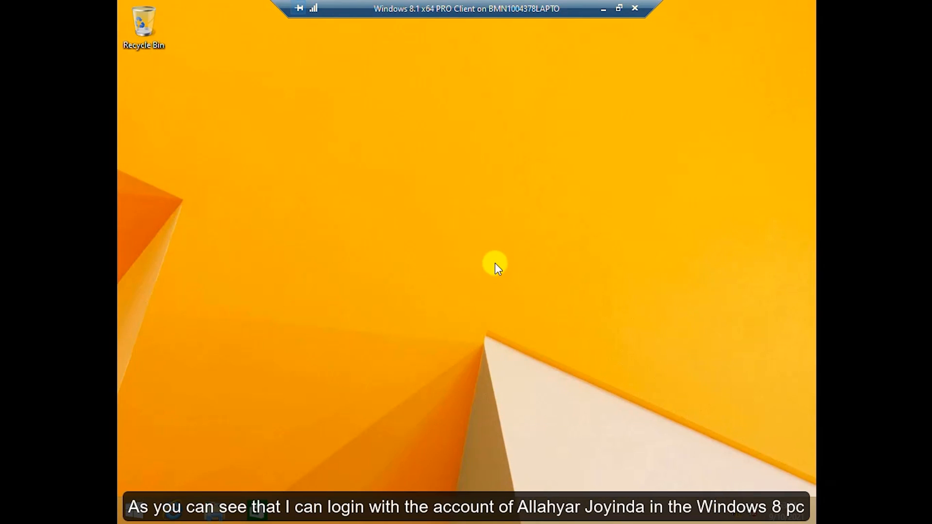
mouse_move(142, 510)
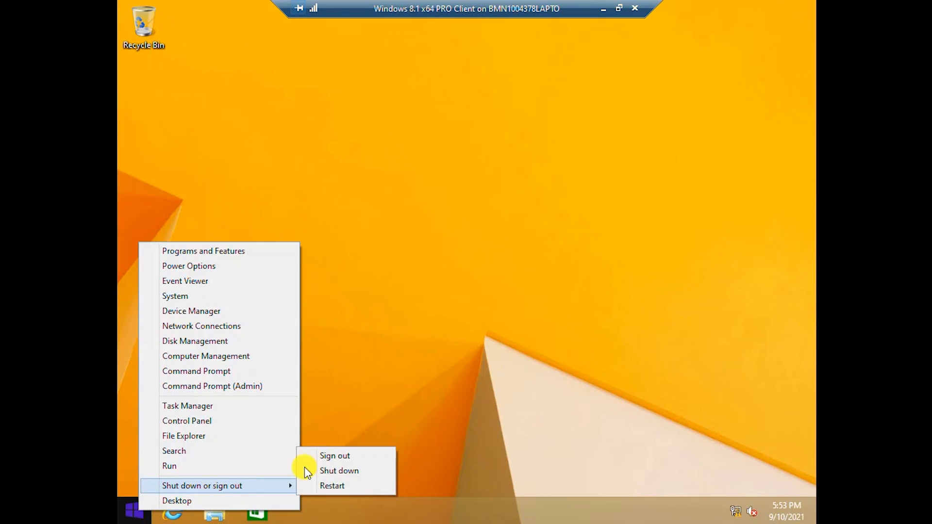
left_click(334, 455)
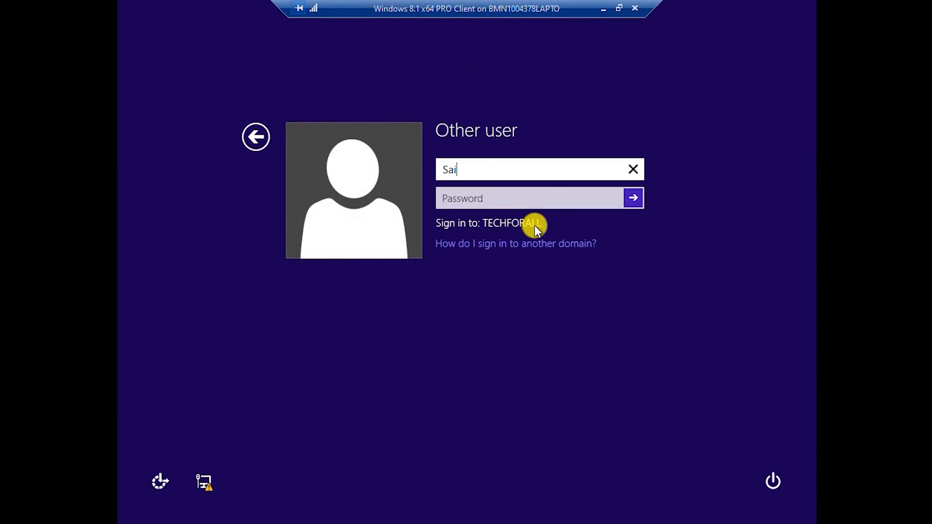
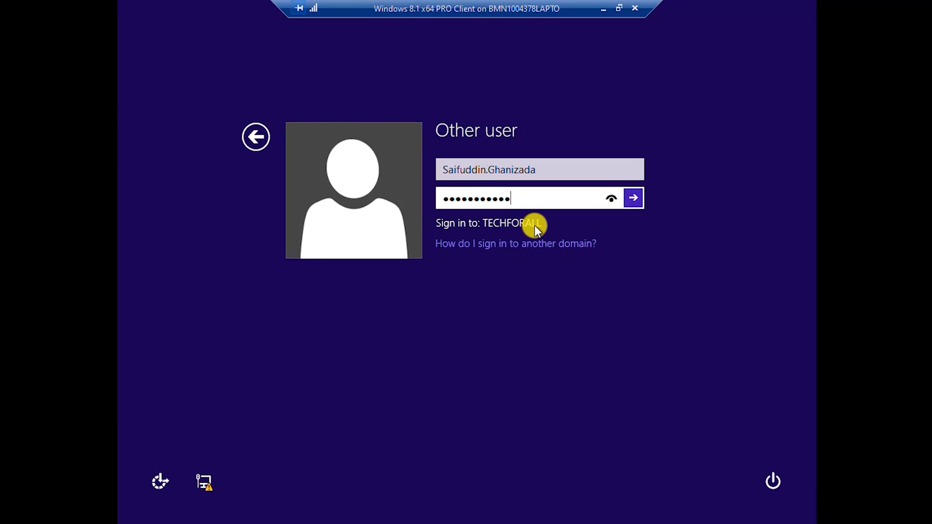
left_click(632, 198)
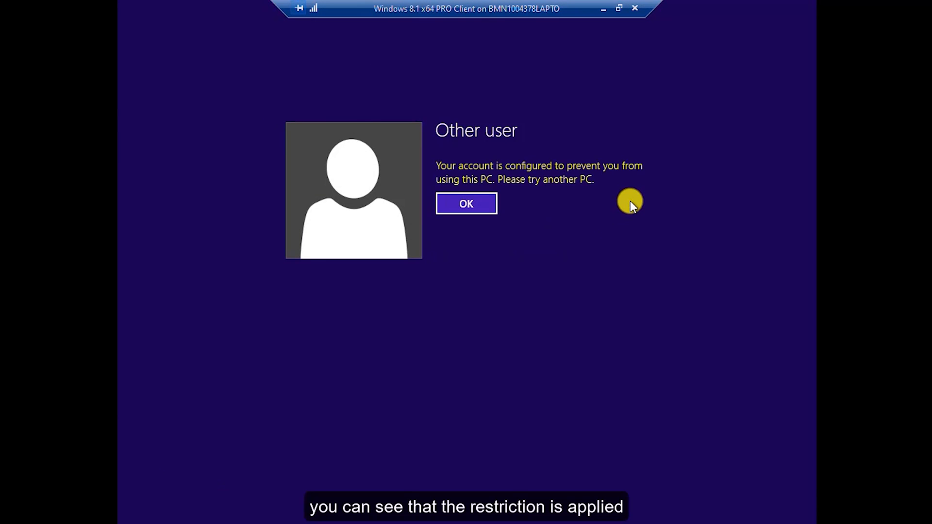
mouse_move(492, 183)
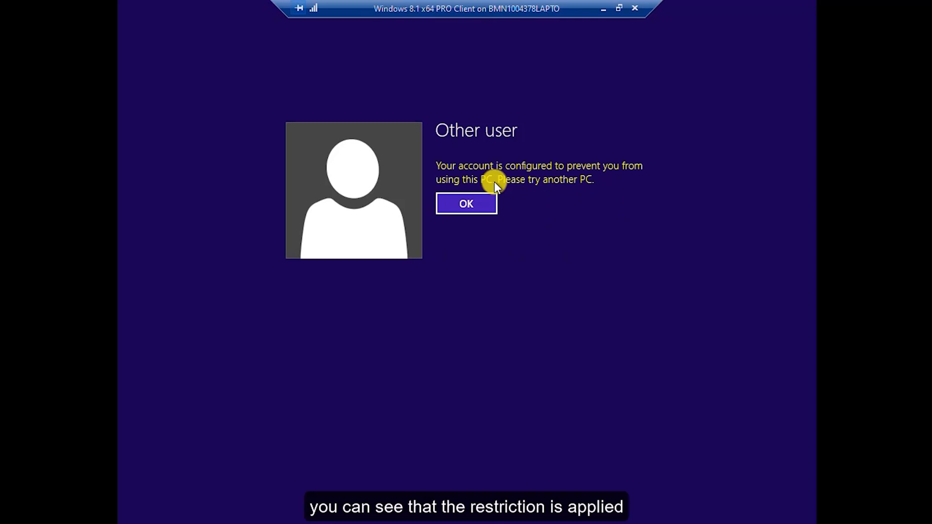
mouse_move(602, 172)
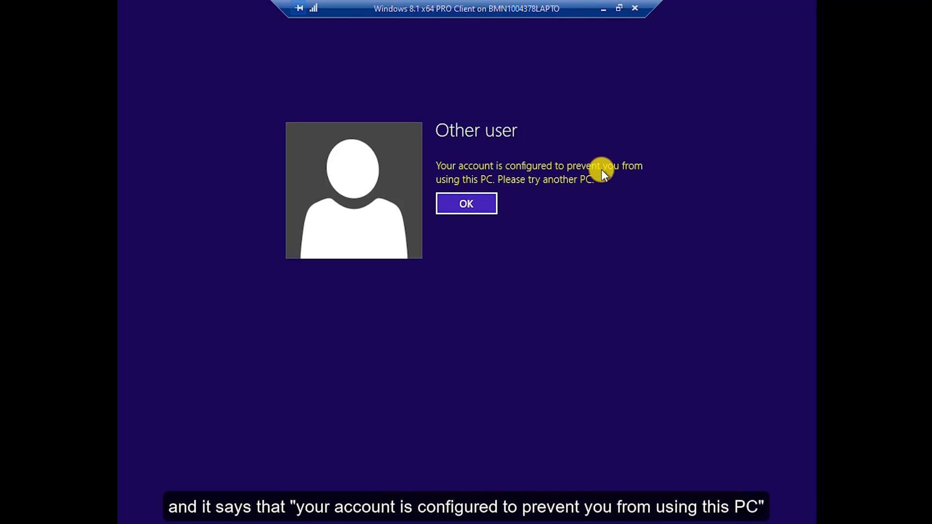
mouse_move(544, 208)
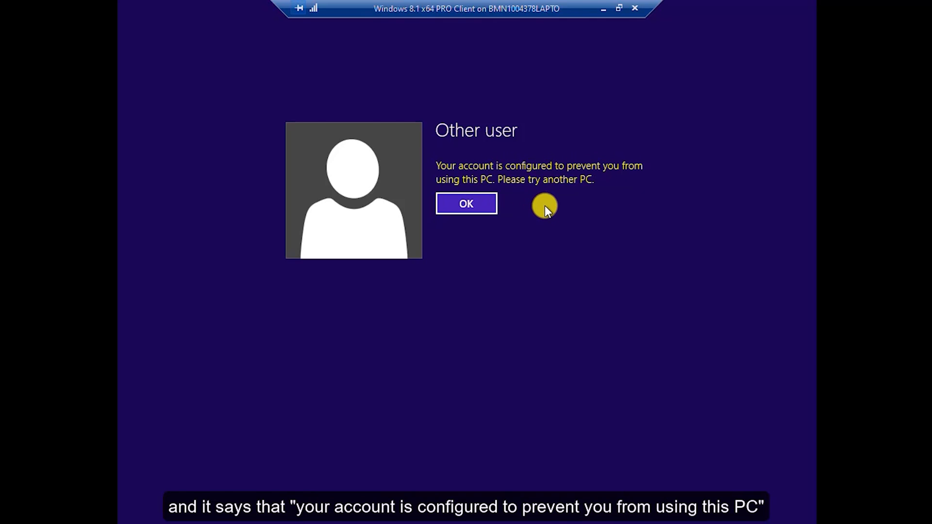
mouse_move(466, 204)
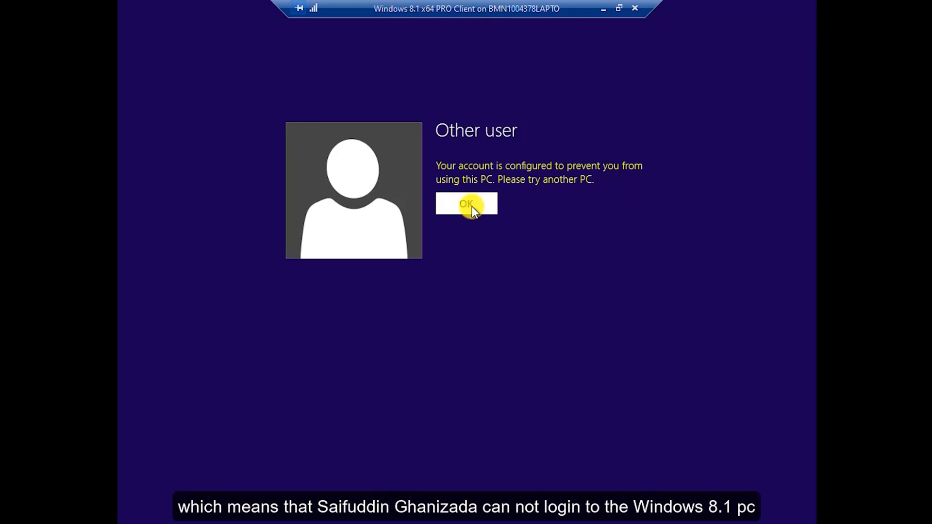
left_click(466, 204)
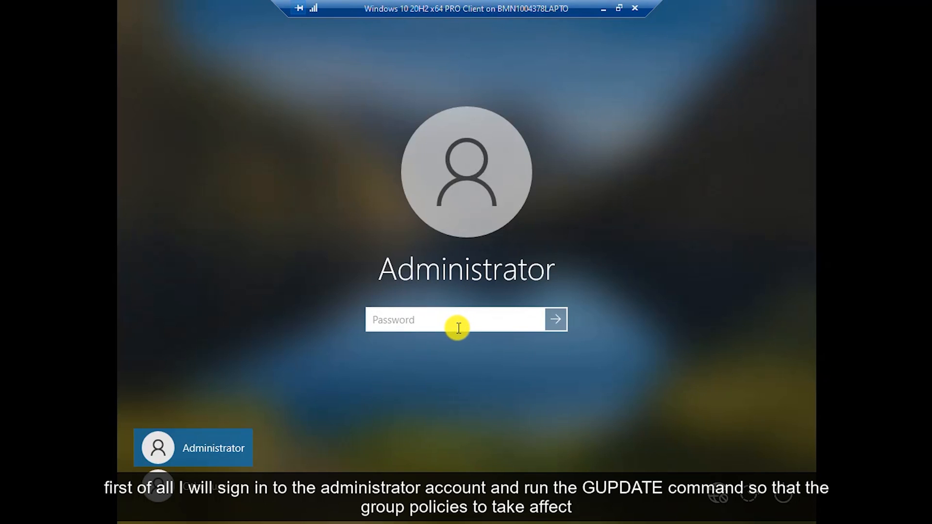
Select the Administrator password box on the Windows 10 VM to begin signing in.
left_click(455, 320)
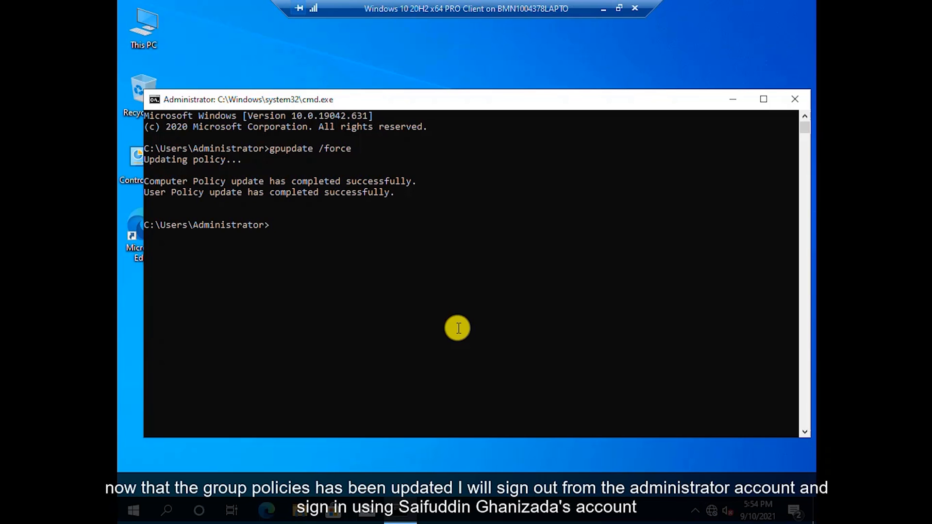
mouse_move(249, 445)
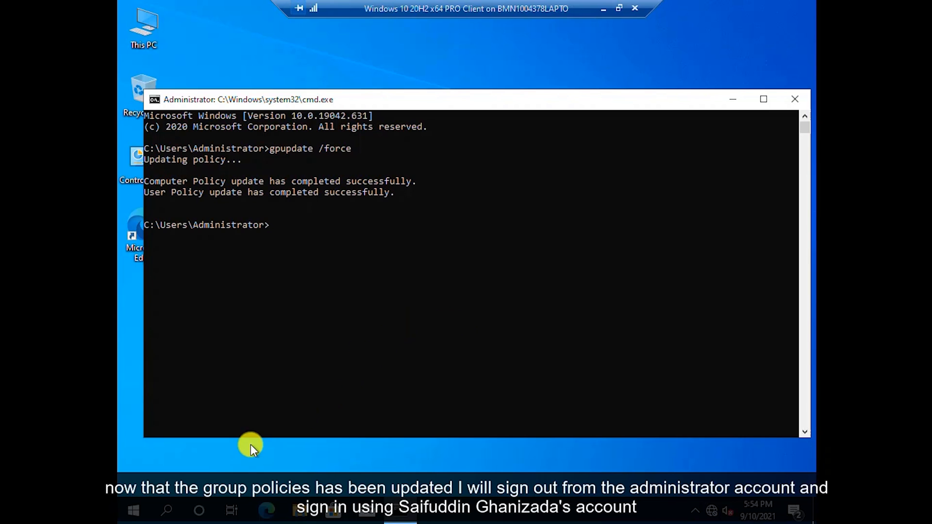
right_click(132, 510)
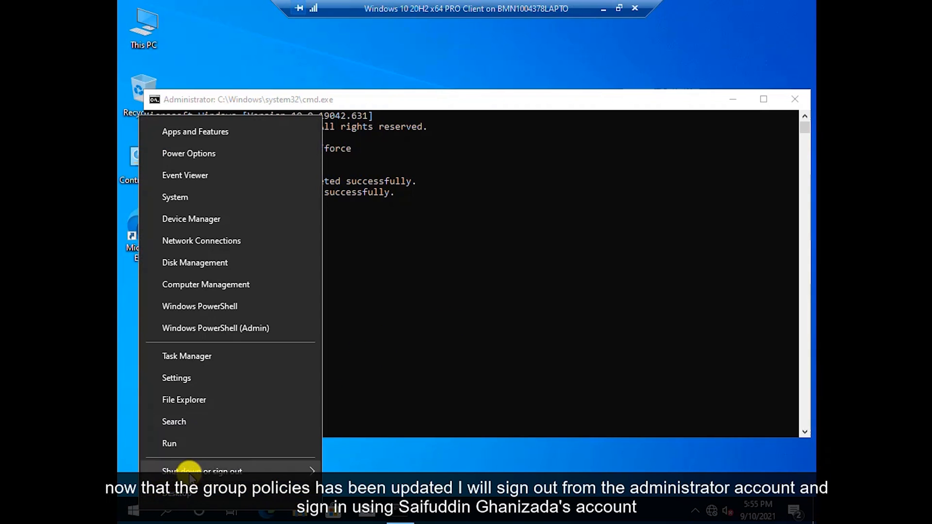
left_click(202, 471)
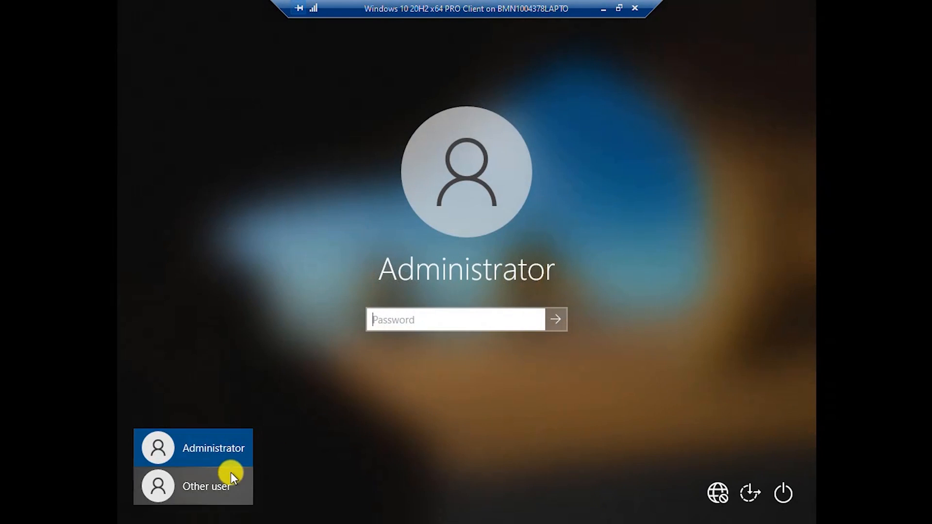
left_click(206, 486)
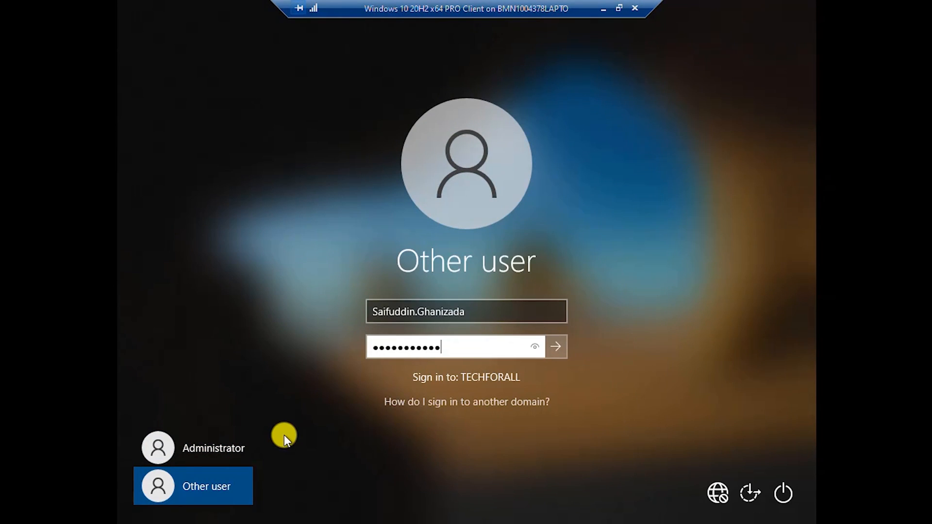
left_click(556, 346)
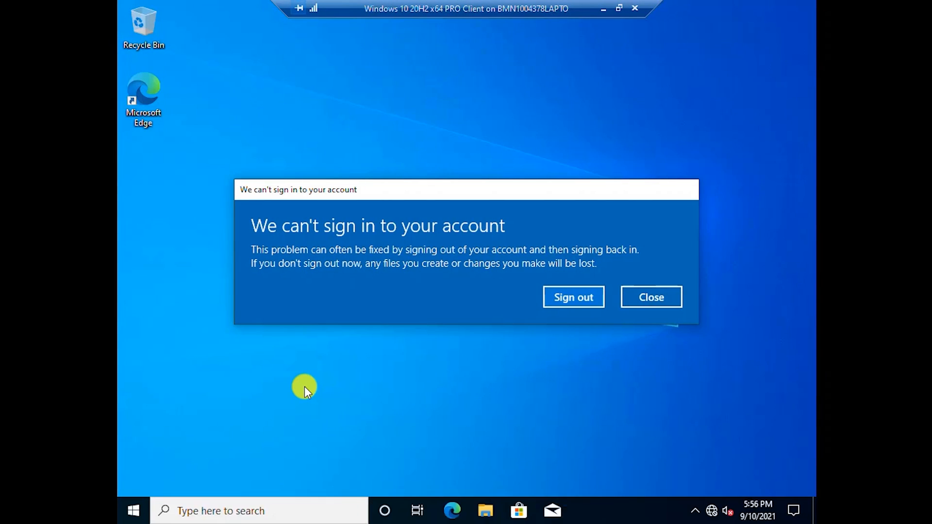
mouse_move(314, 300)
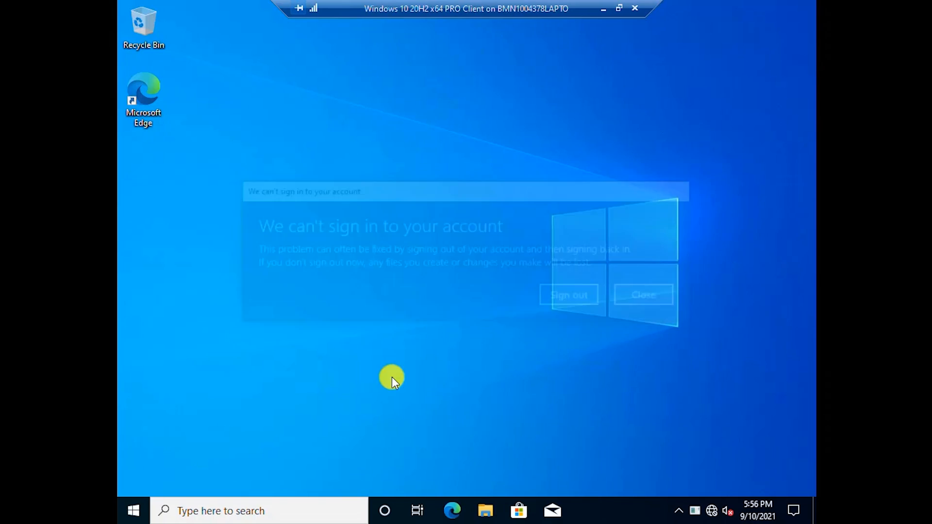
left_click(643, 294)
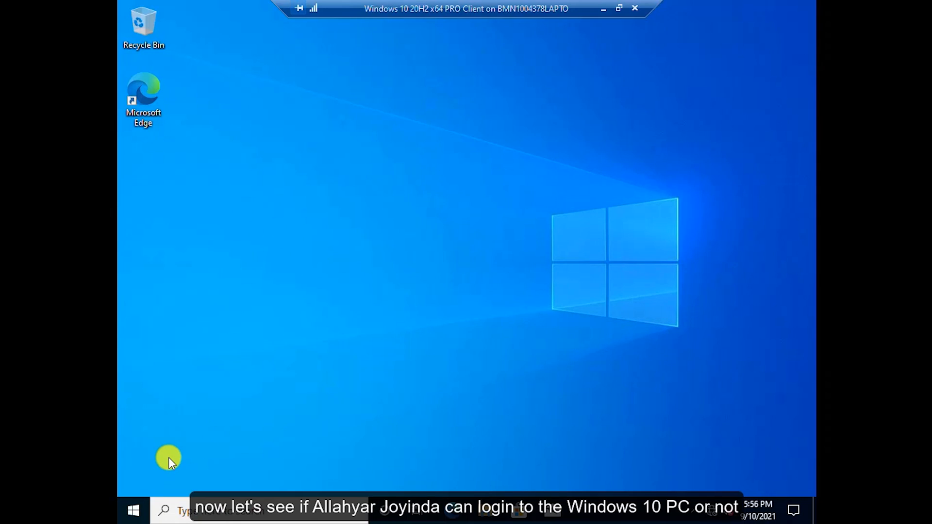
right_click(133, 510)
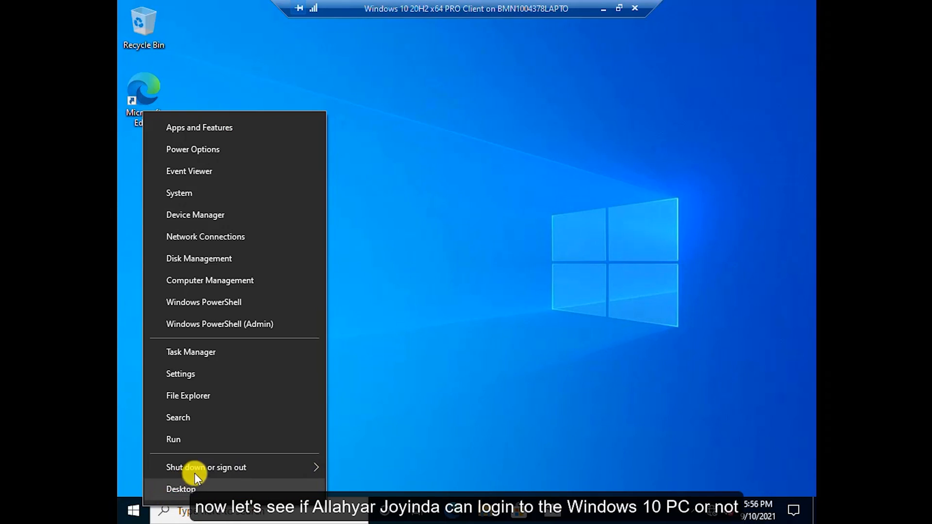
left_click(207, 466)
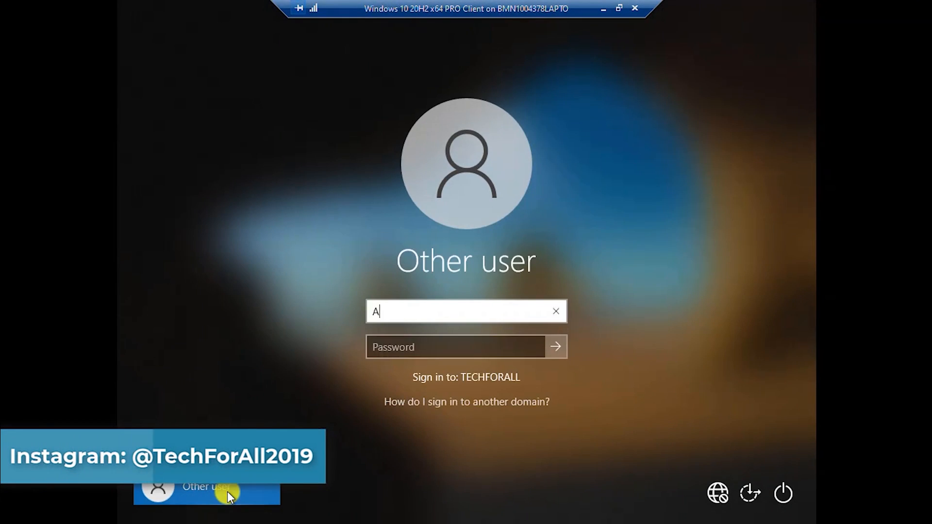
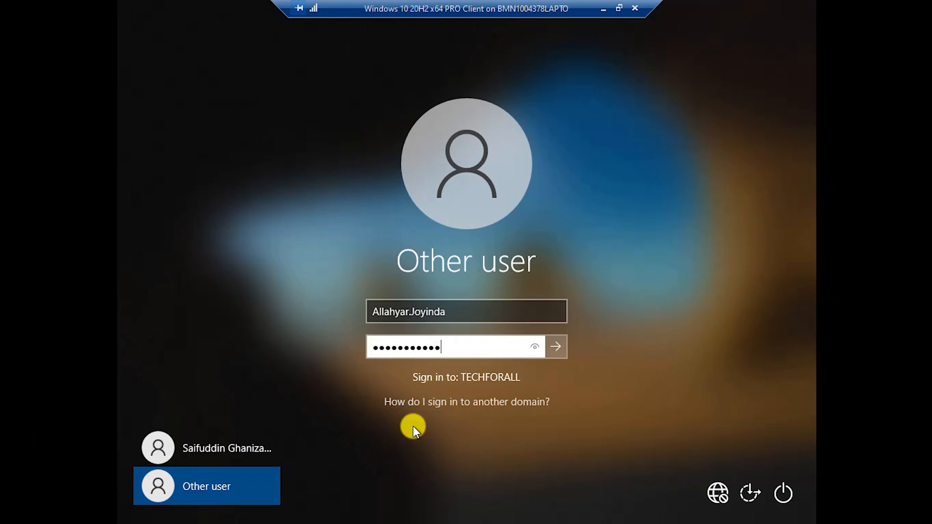
left_click(554, 347)
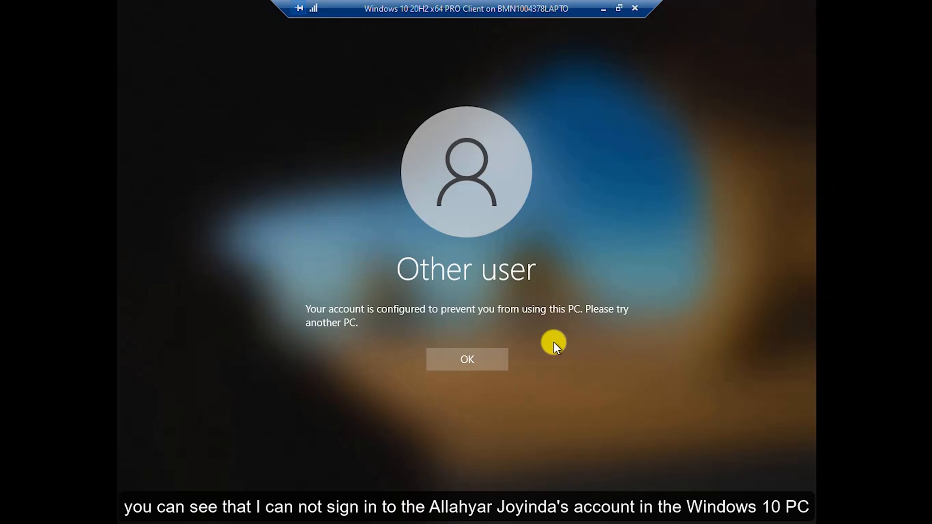
mouse_move(344, 334)
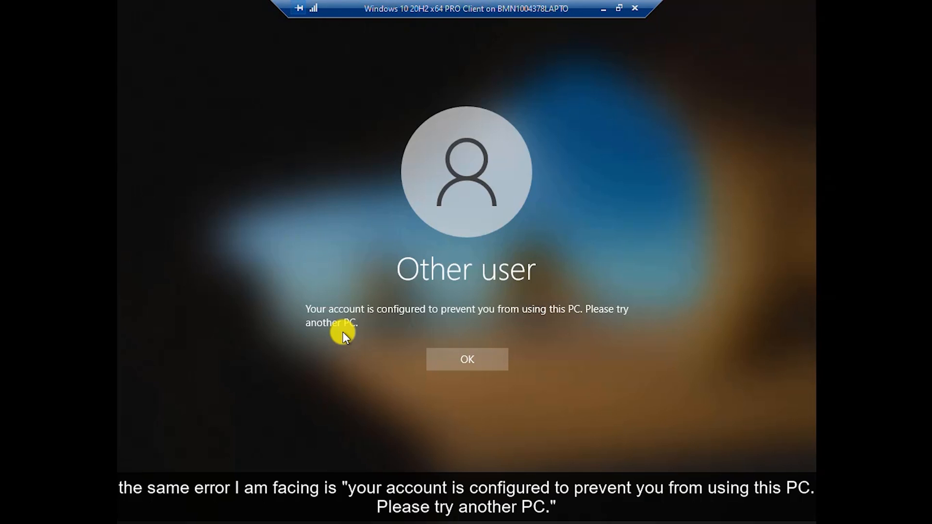
mouse_move(534, 317)
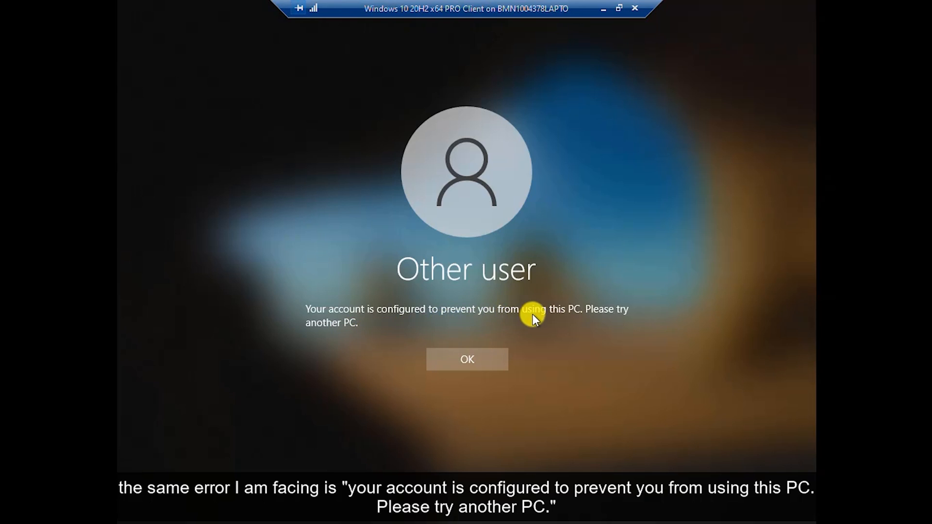
mouse_move(496, 339)
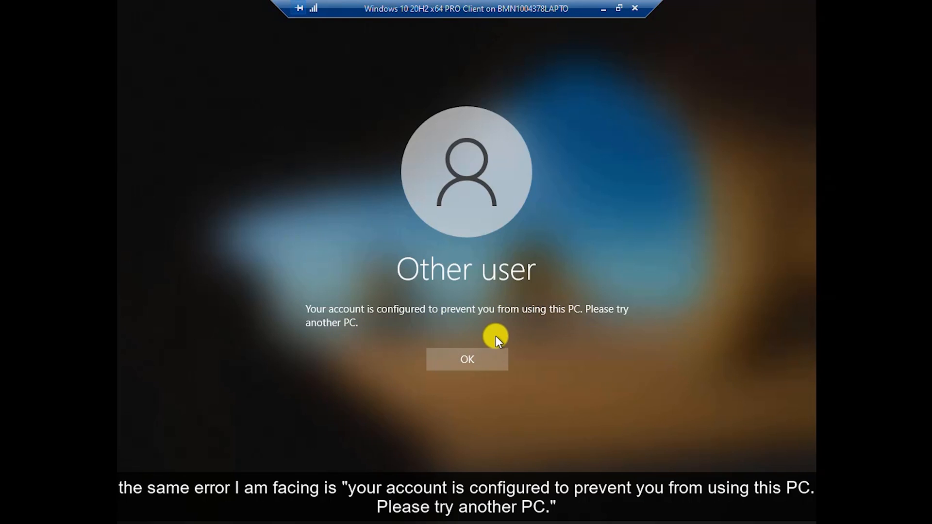
left_click(466, 359)
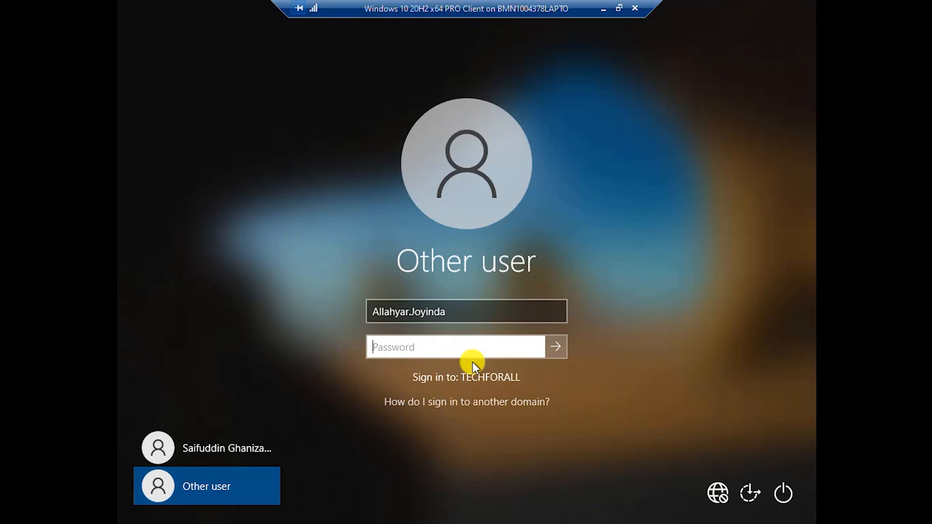
mouse_move(481, 338)
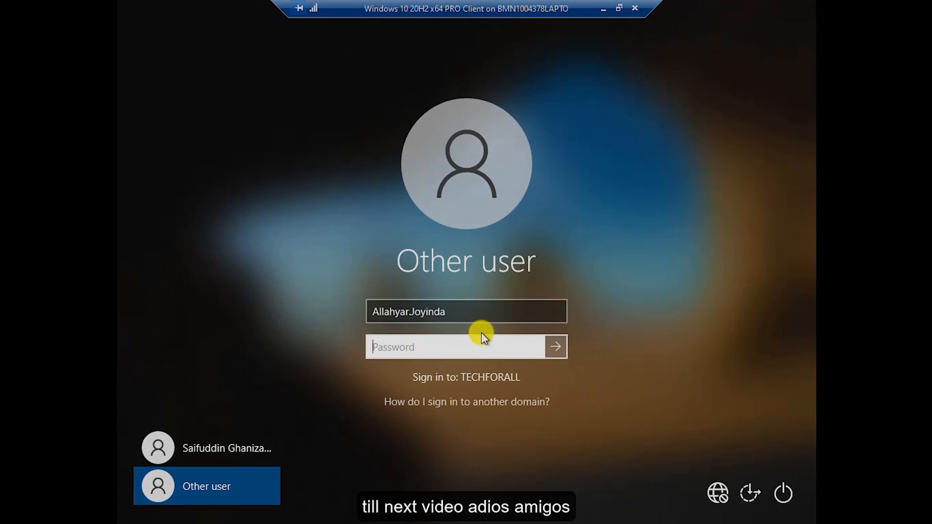